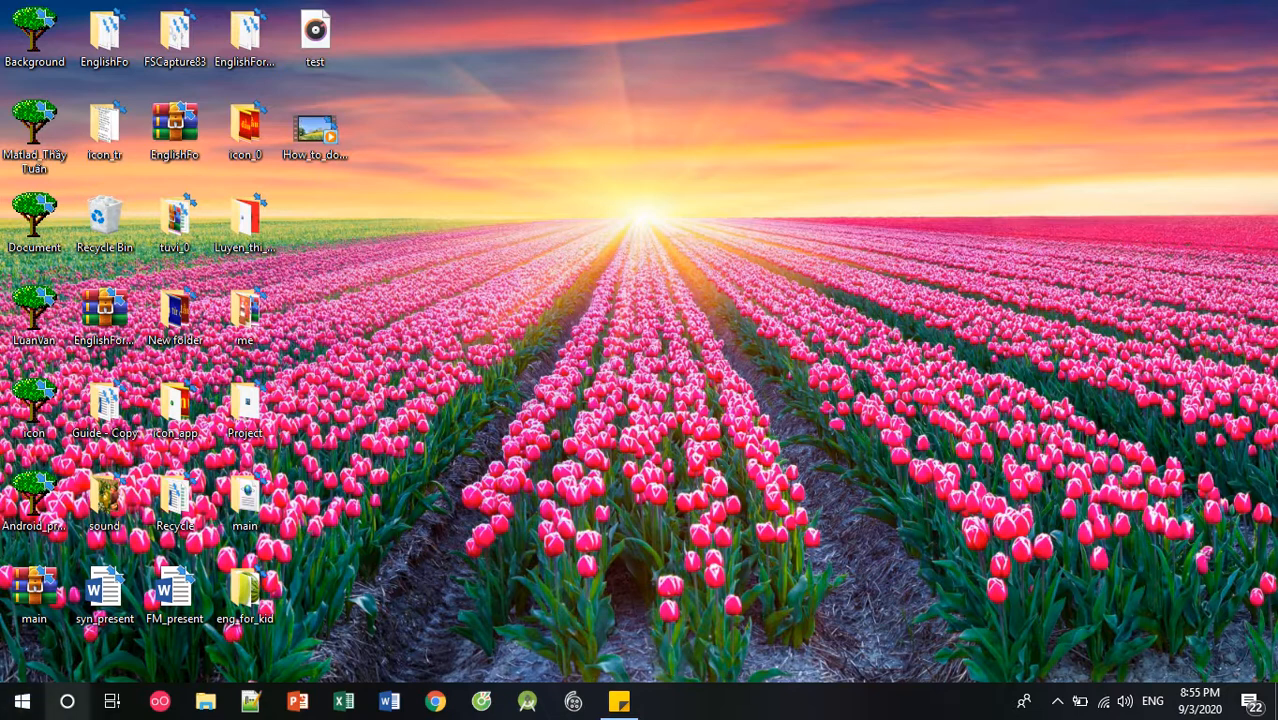
# - Search 'se' from Start and launch Windows Settings
pyautogui.click(68, 700)
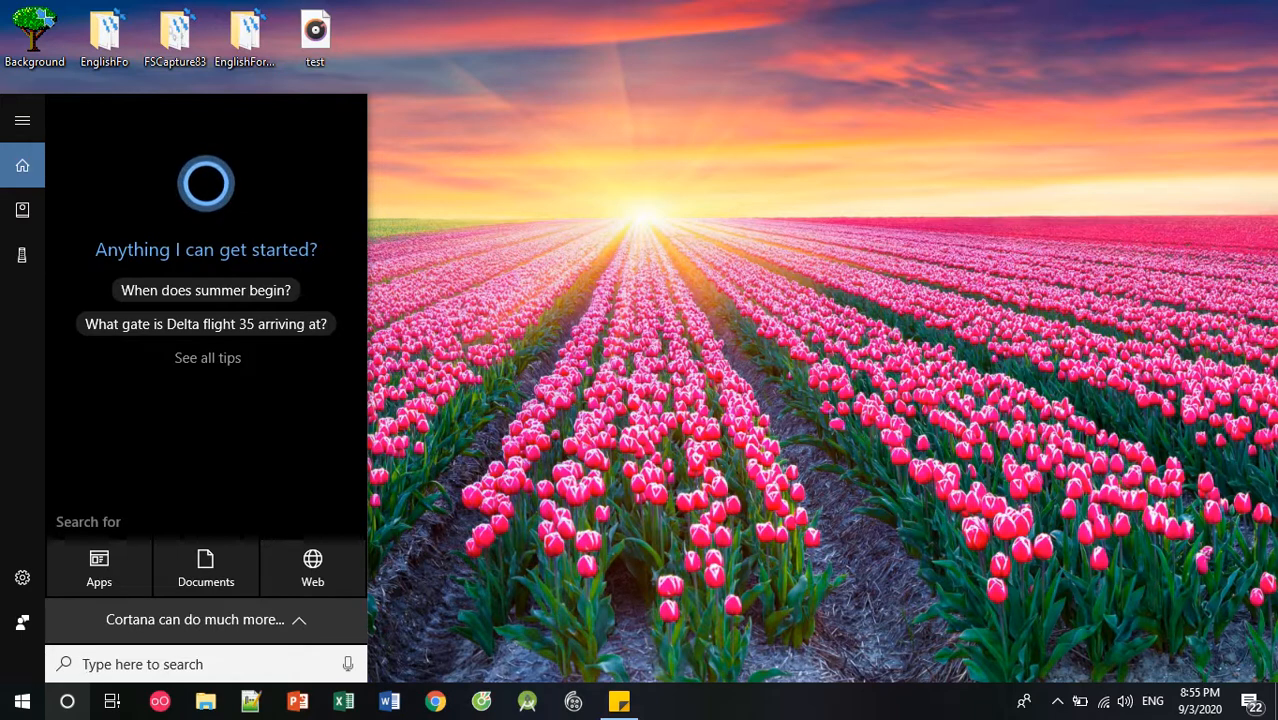
pyautogui.write('se')
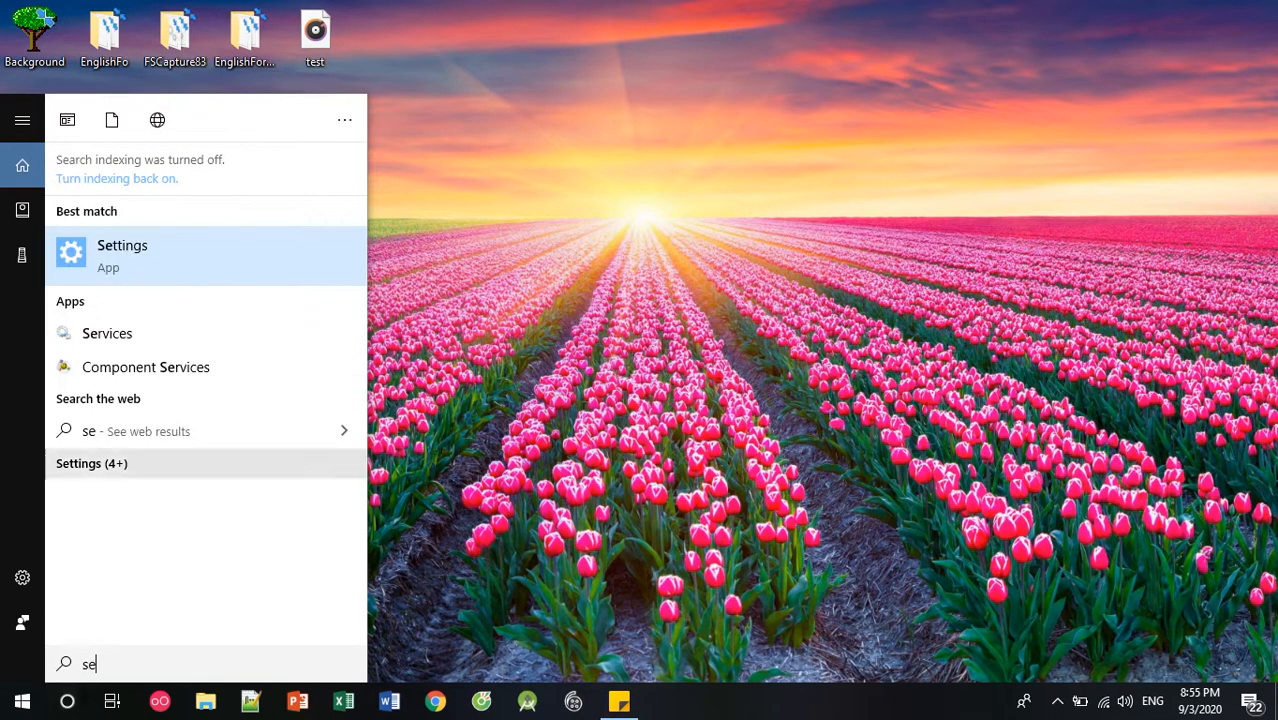
pyautogui.click(122, 244)
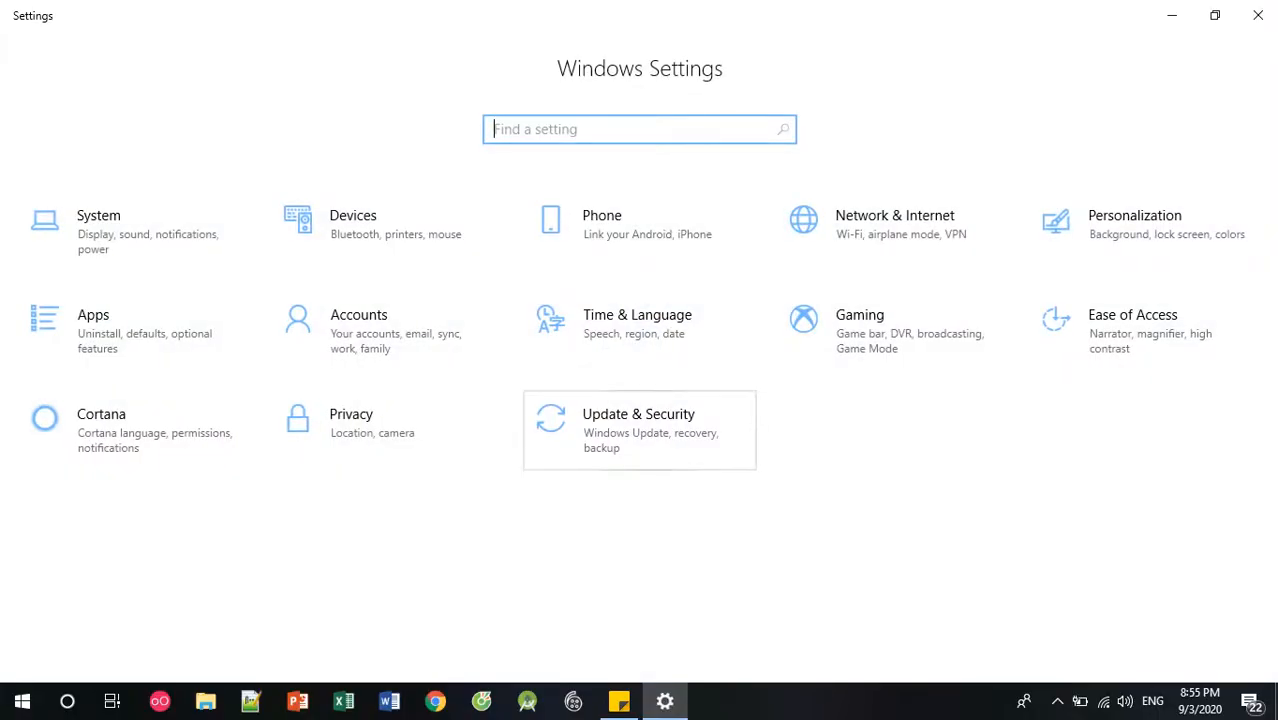
# - Reach the Windows Store Apps troubleshooter under Update & Security > Troubleshoot, then close Settings
pyautogui.click(640, 430)
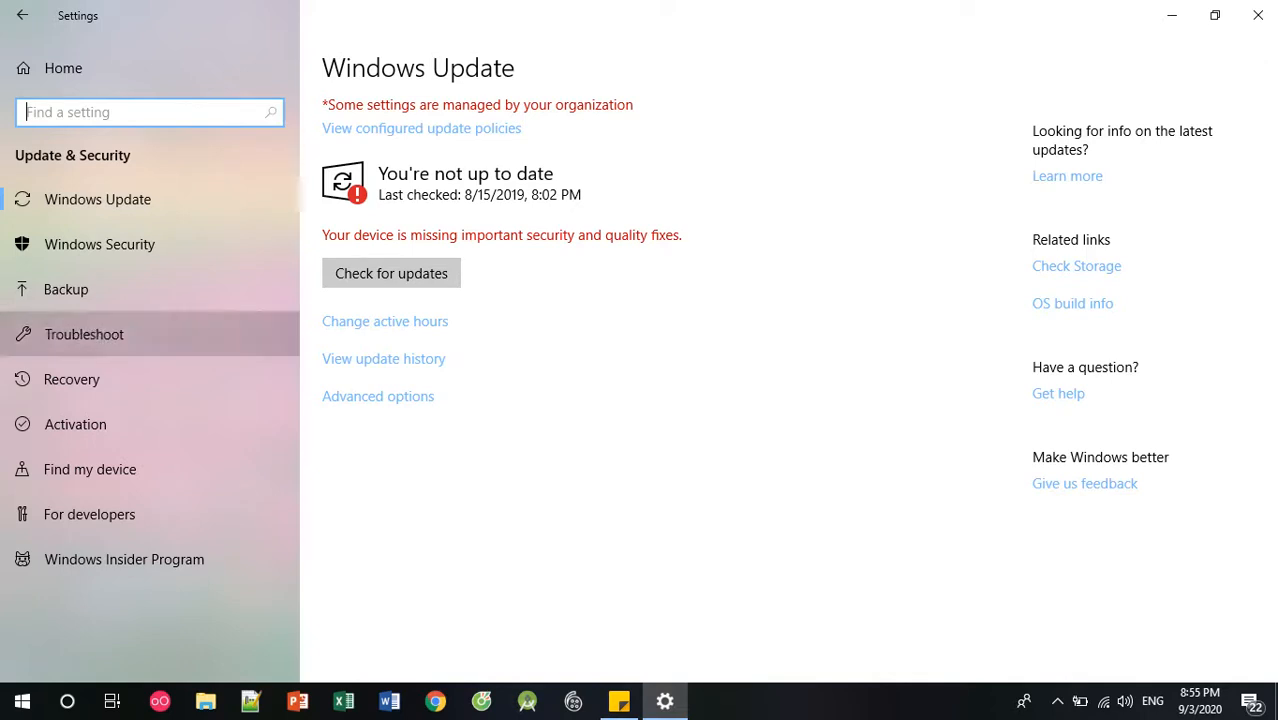
pyautogui.click(84, 334)
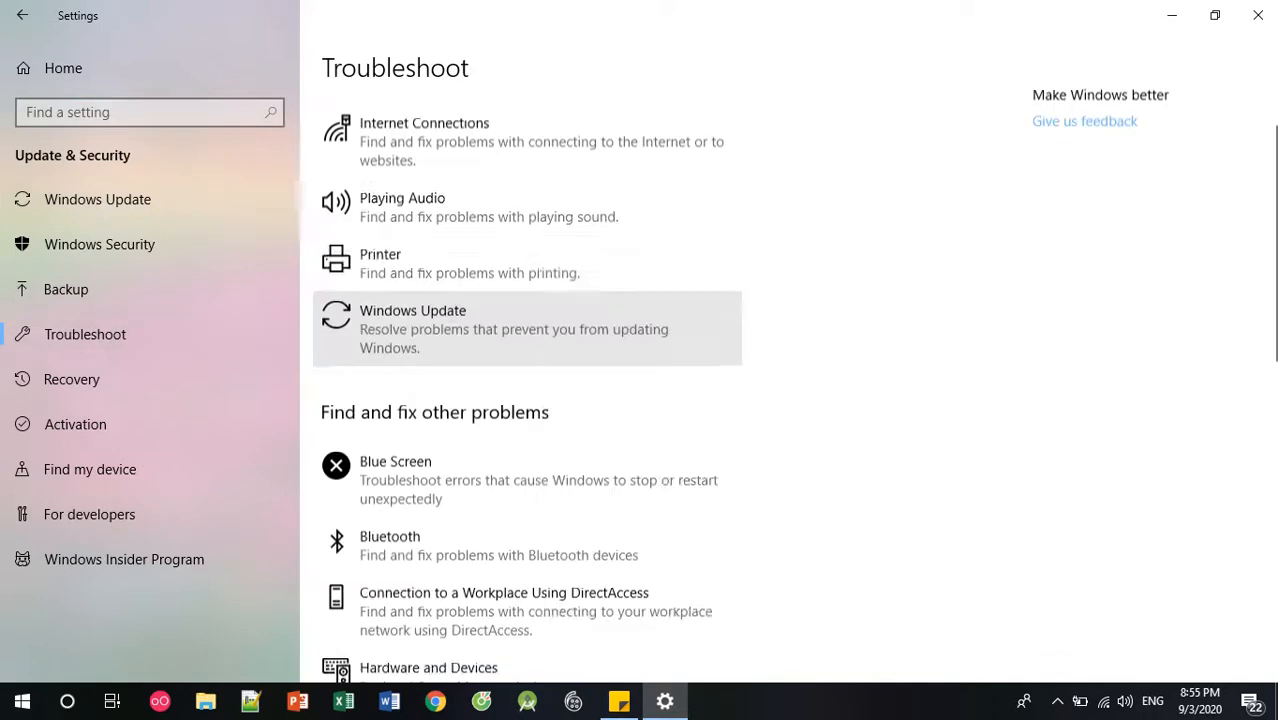
pyautogui.scroll(-3)
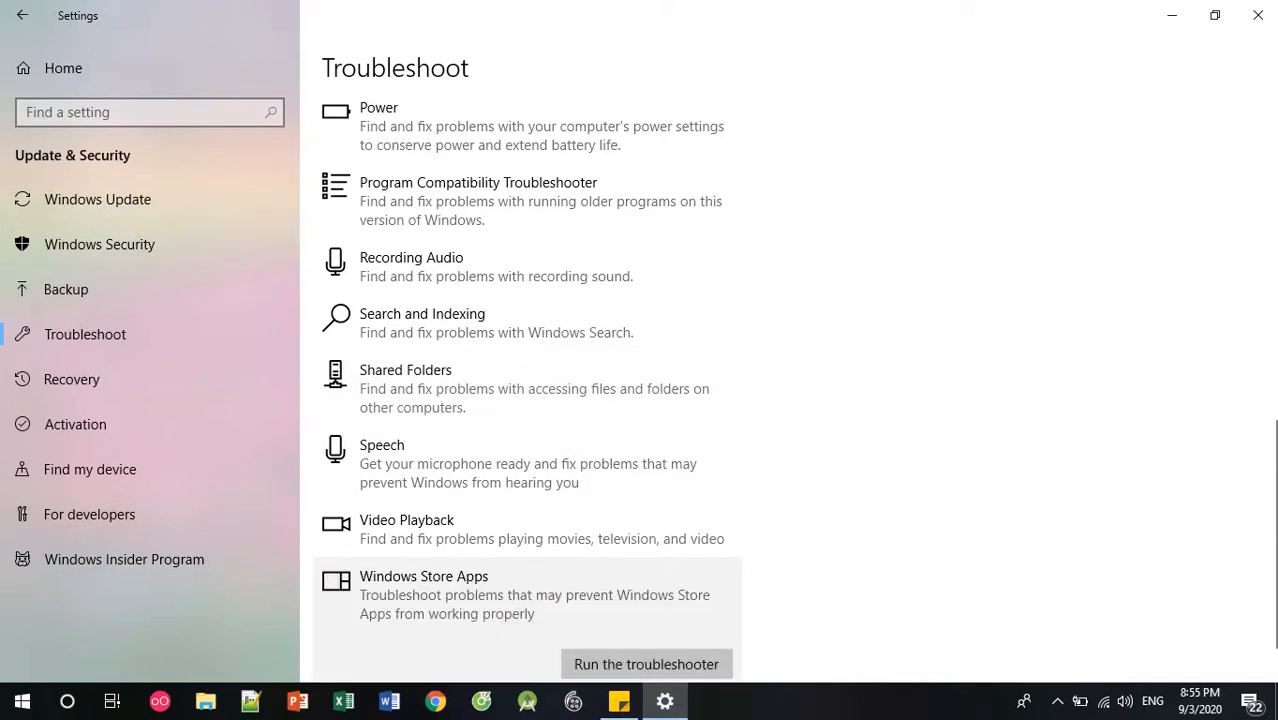
pyautogui.scroll(-3)
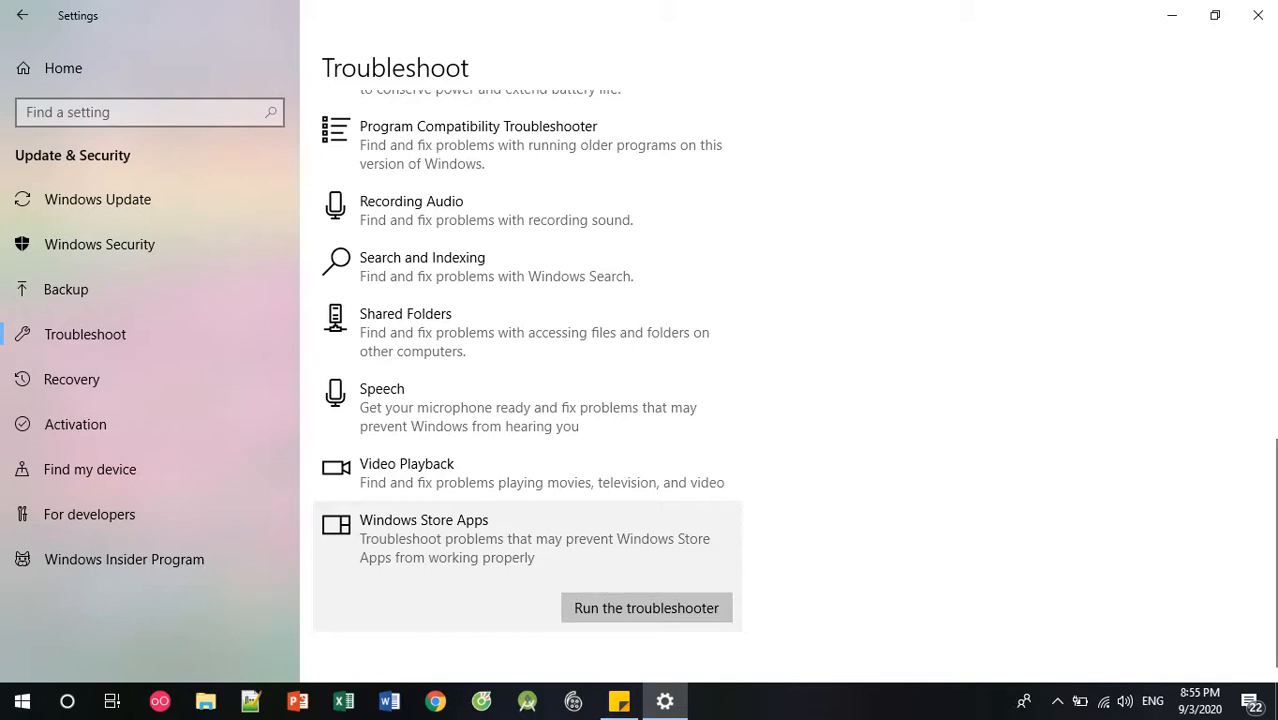
pyautogui.moveTo(1258, 14)
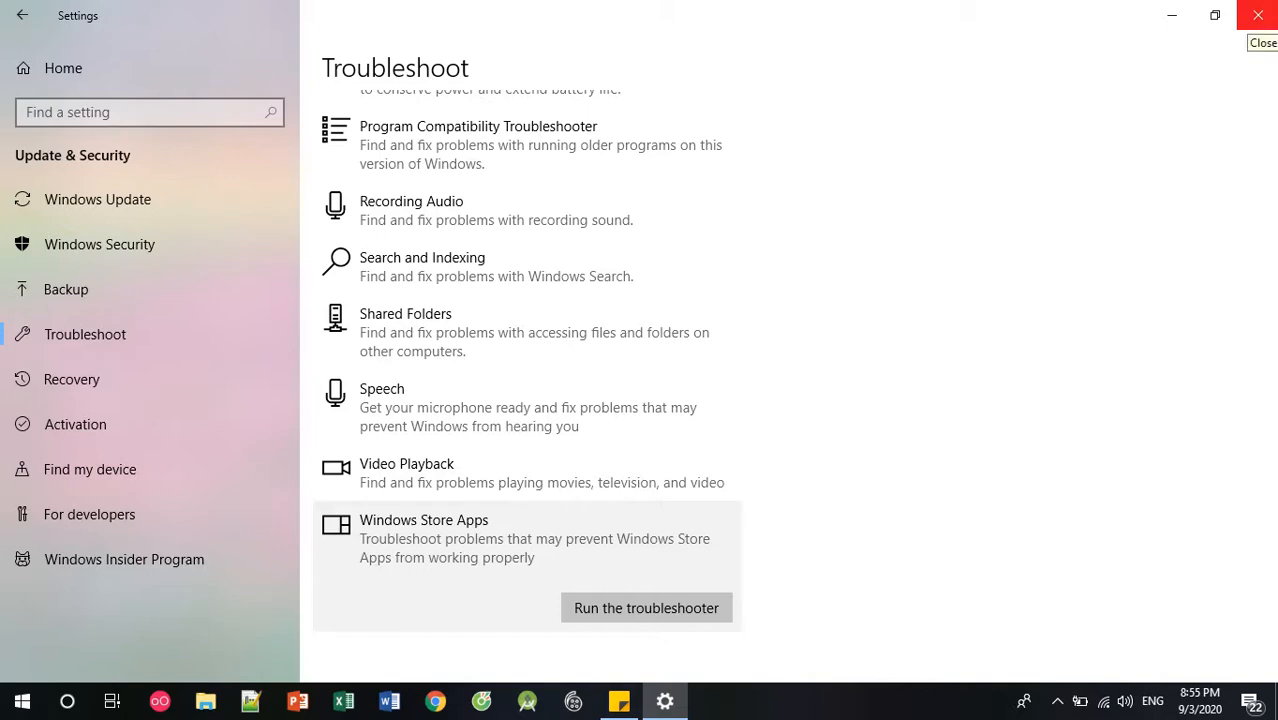
pyautogui.click(1258, 16)
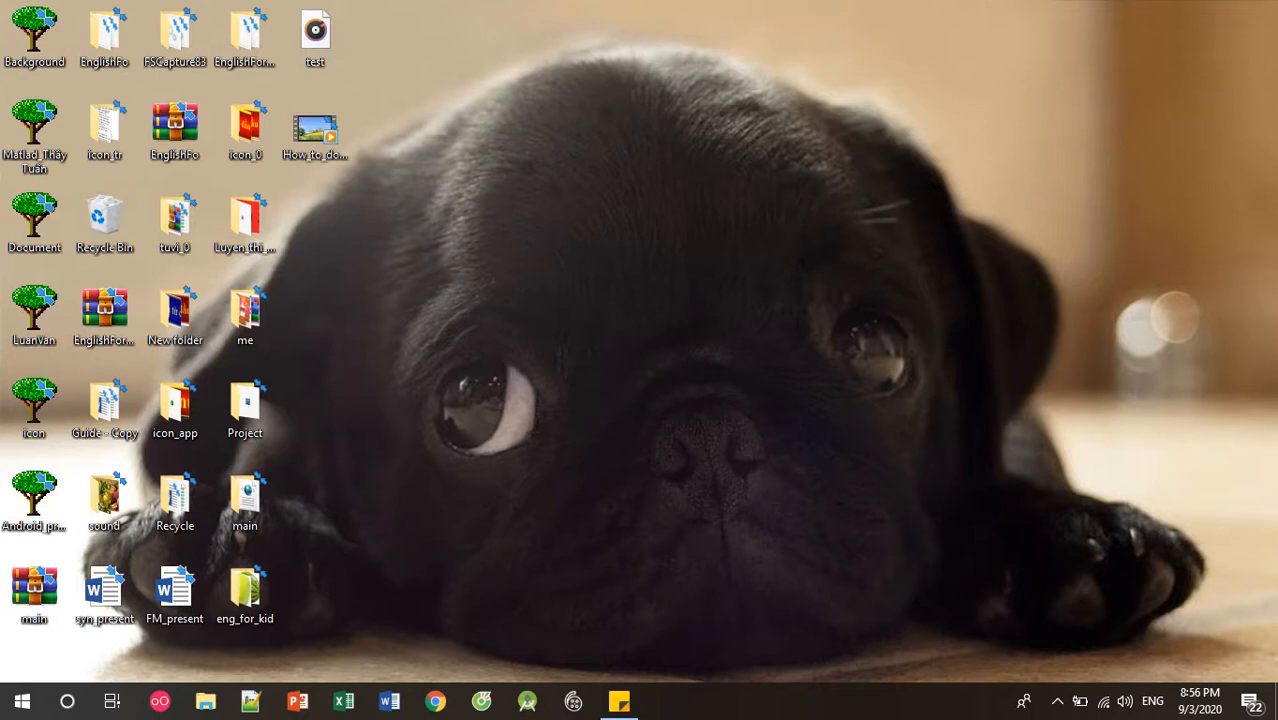
# - Launch Device Manager and locate Integrated Camera under the Cameras category
pyautogui.click(22, 700)
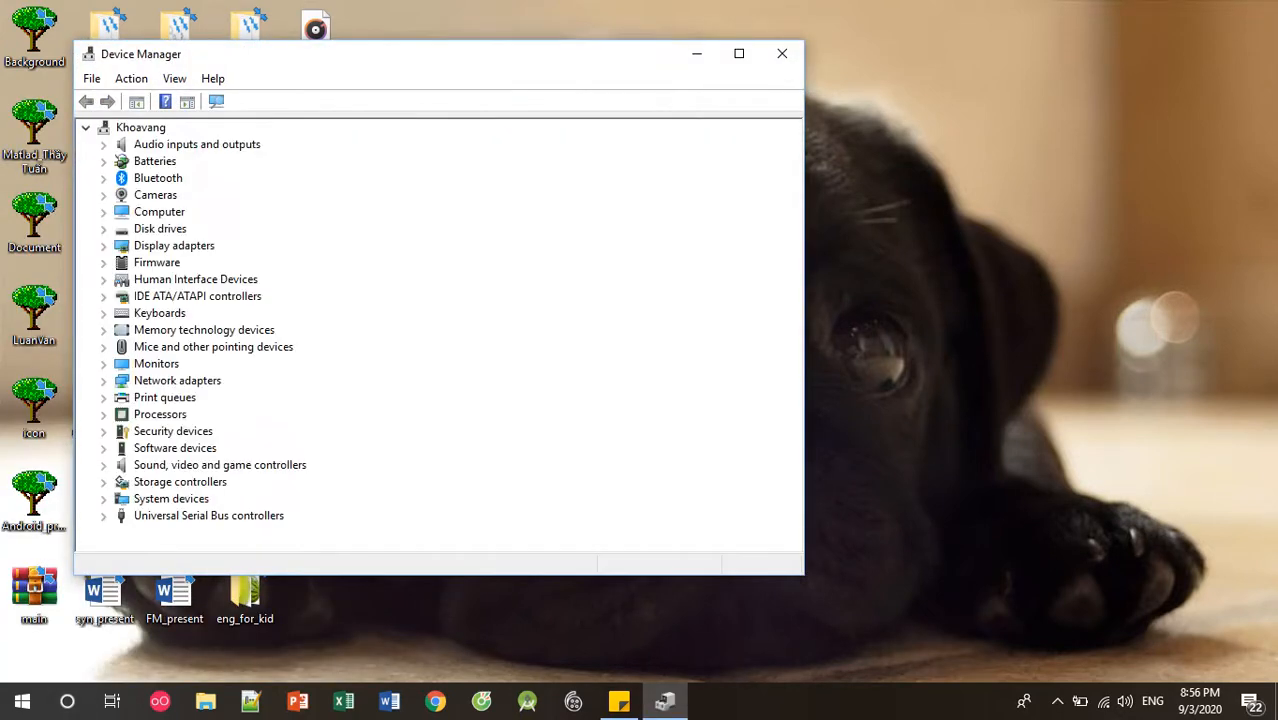
pyautogui.click(104, 196)
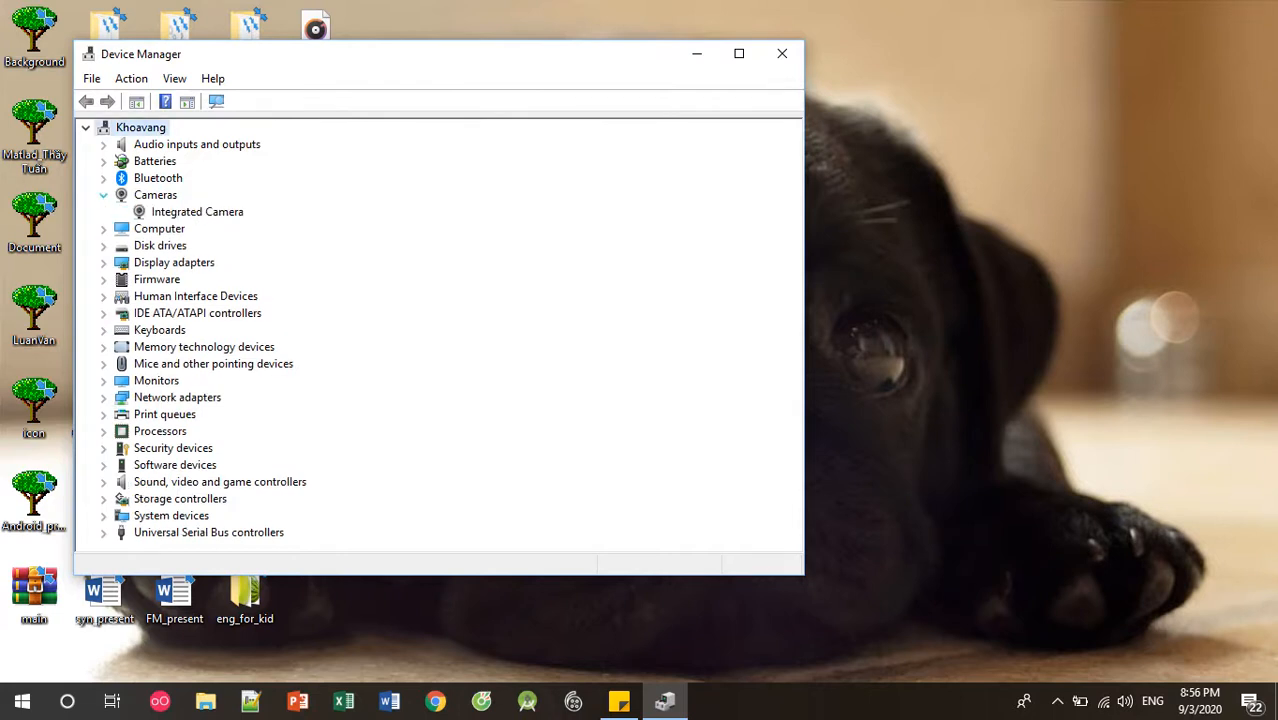
pyautogui.click(196, 212)
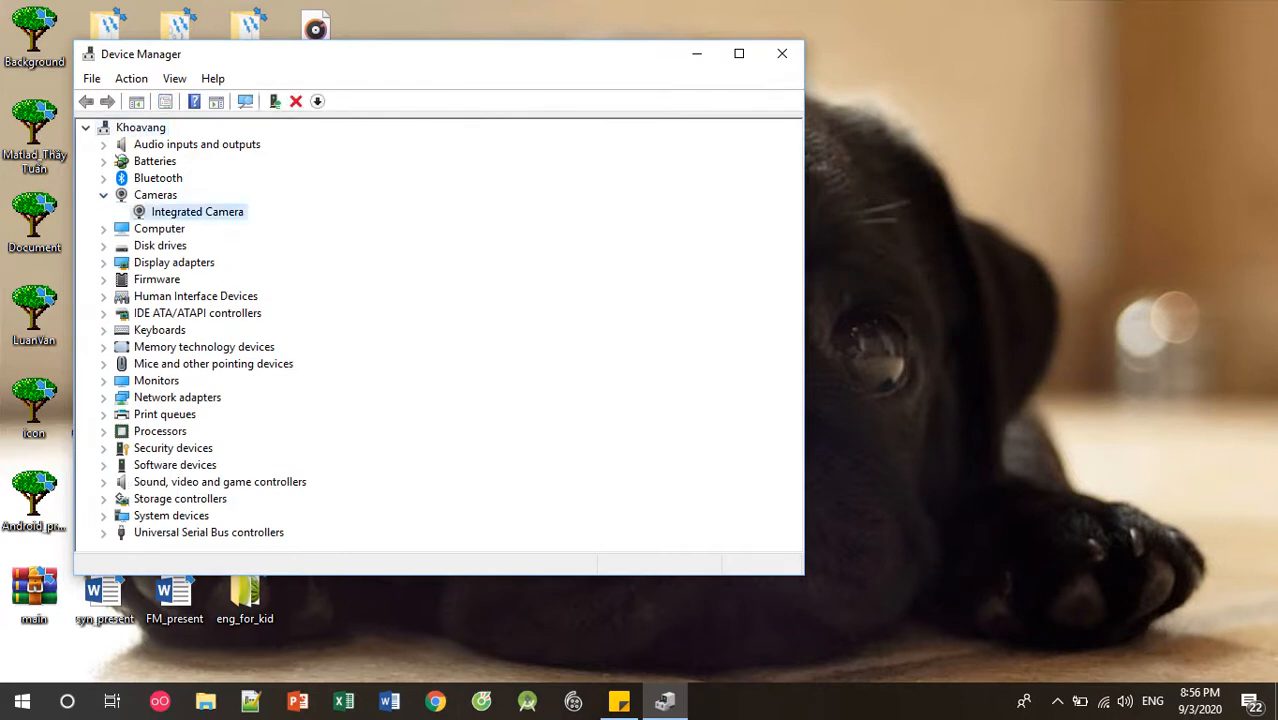
# - Uninstall the Integrated Camera device and confirm the removal
pyautogui.rightClick(196, 212)
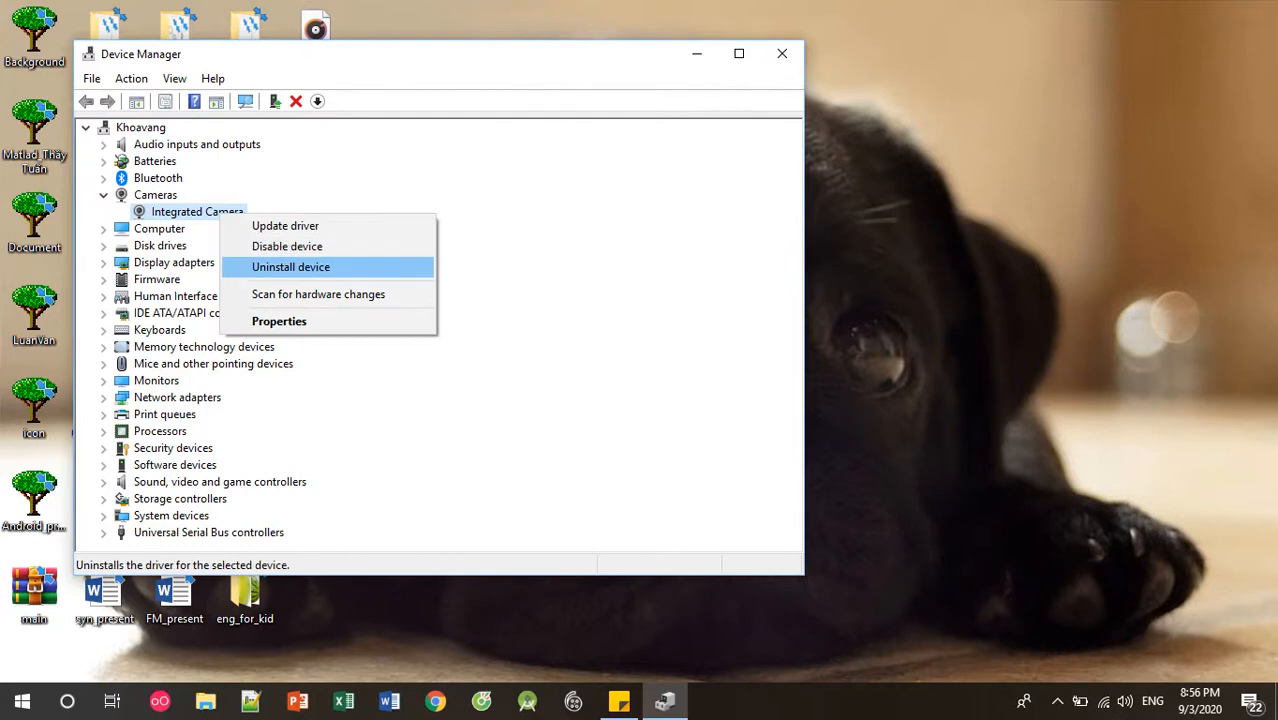
pyautogui.click(290, 266)
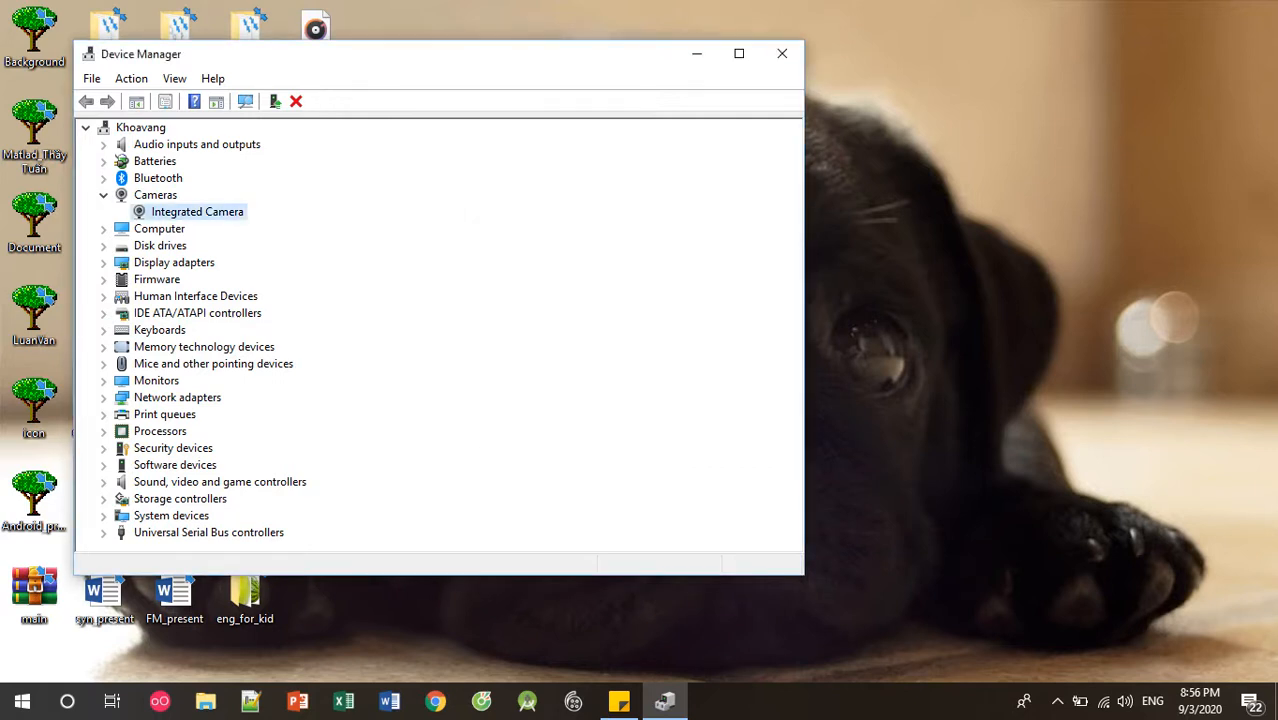
pyautogui.click(84, 128)
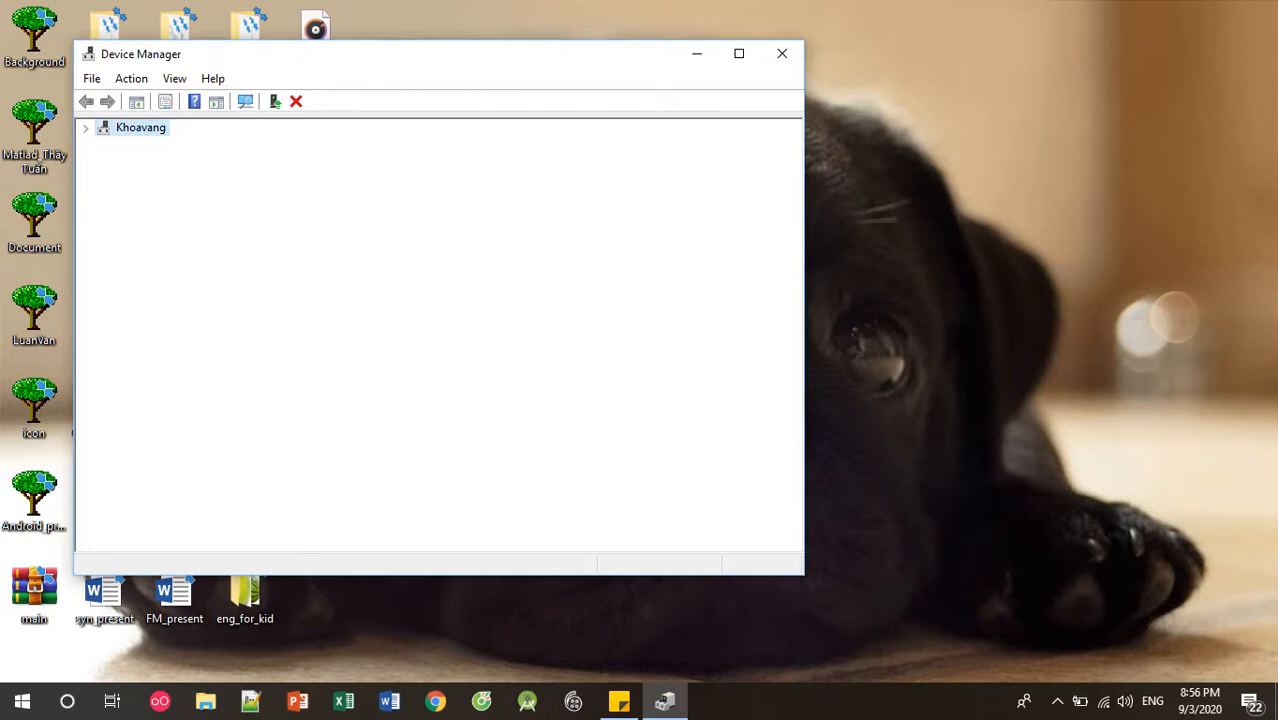
# - Scan for hardware changes so the Integrated Camera is reinstalled
pyautogui.click(84, 128)
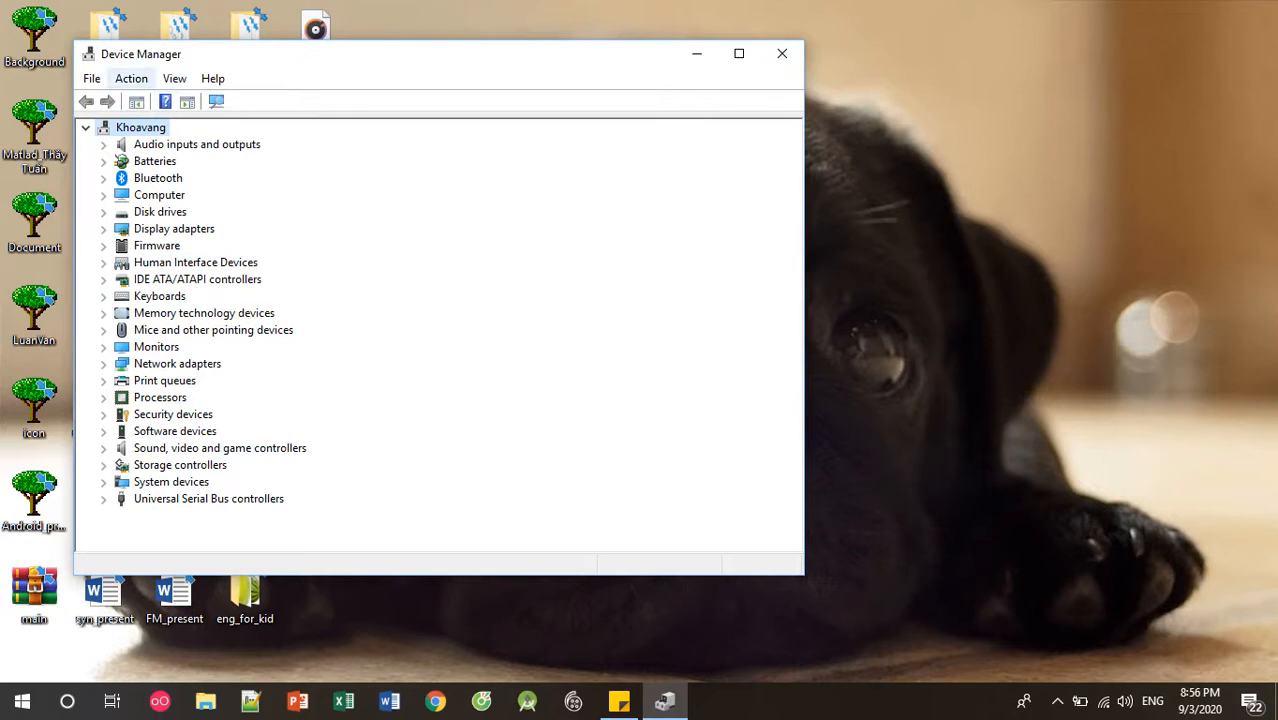
pyautogui.click(132, 78)
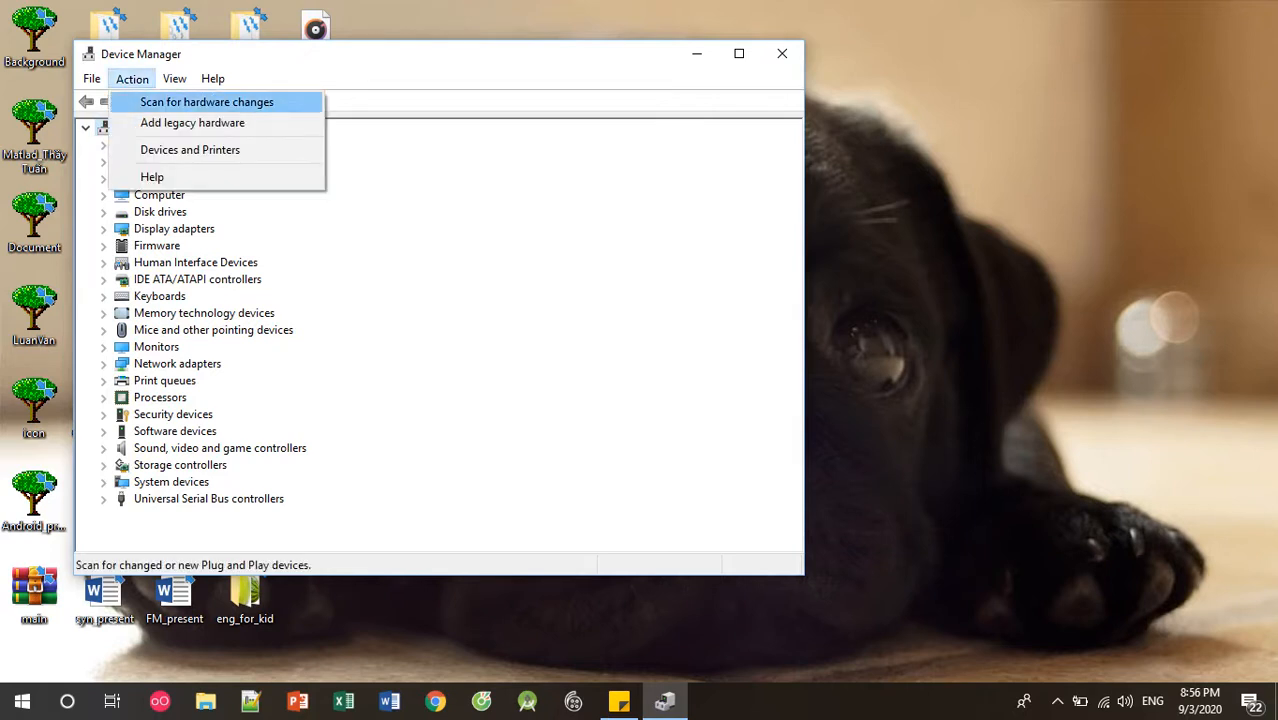
pyautogui.click(206, 100)
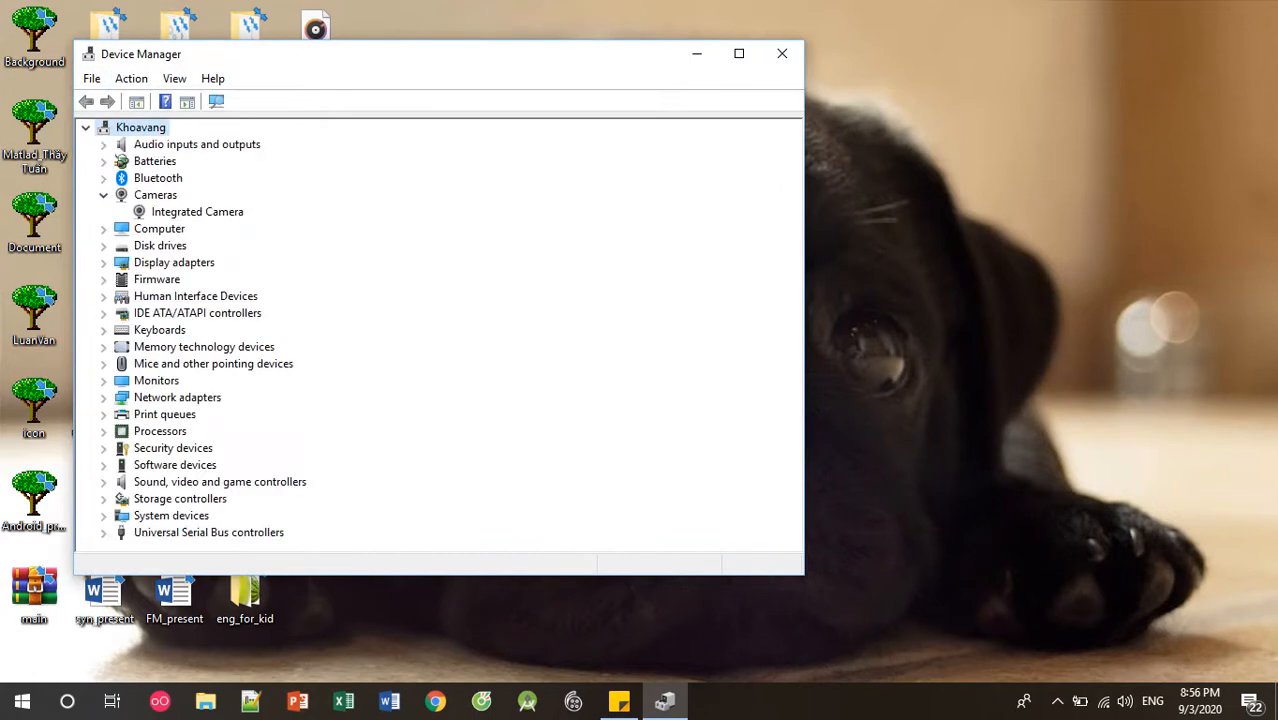
# - Verify Integrated Camera is back under Cameras, collapse the category and close Device Manager
pyautogui.click(196, 212)
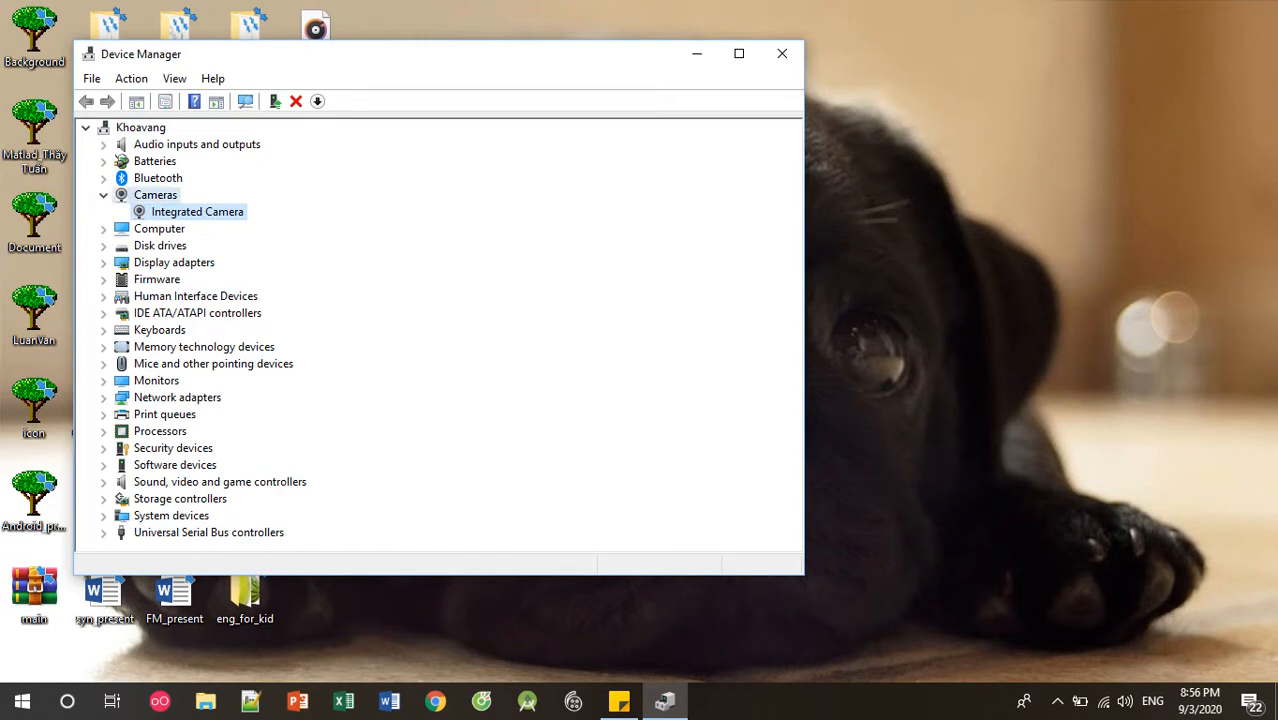
pyautogui.click(104, 194)
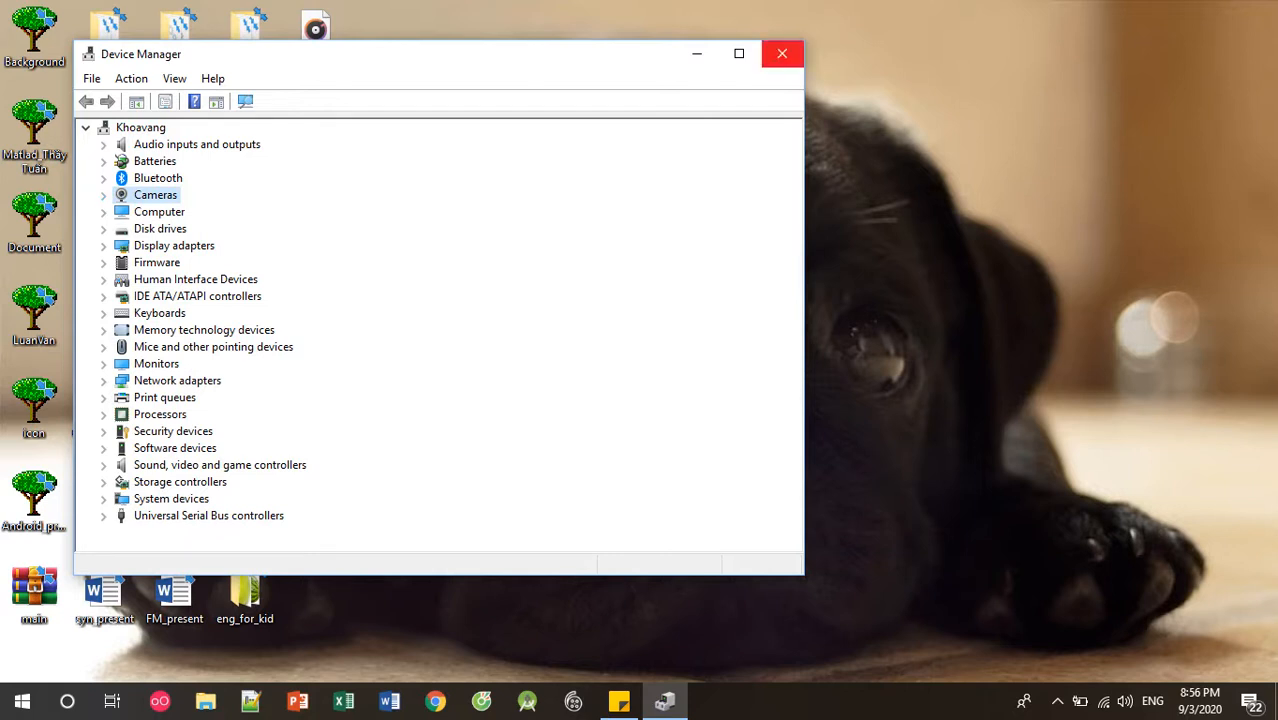
pyautogui.moveTo(782, 52)
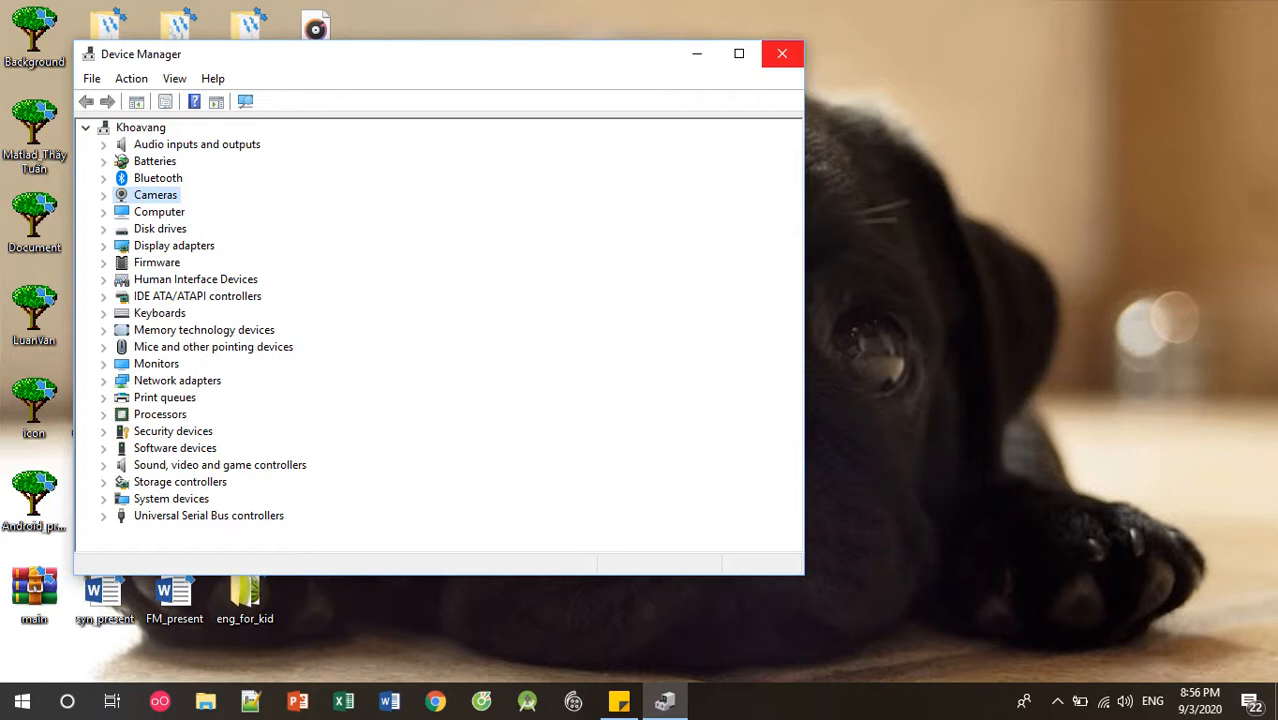
pyautogui.click(782, 52)
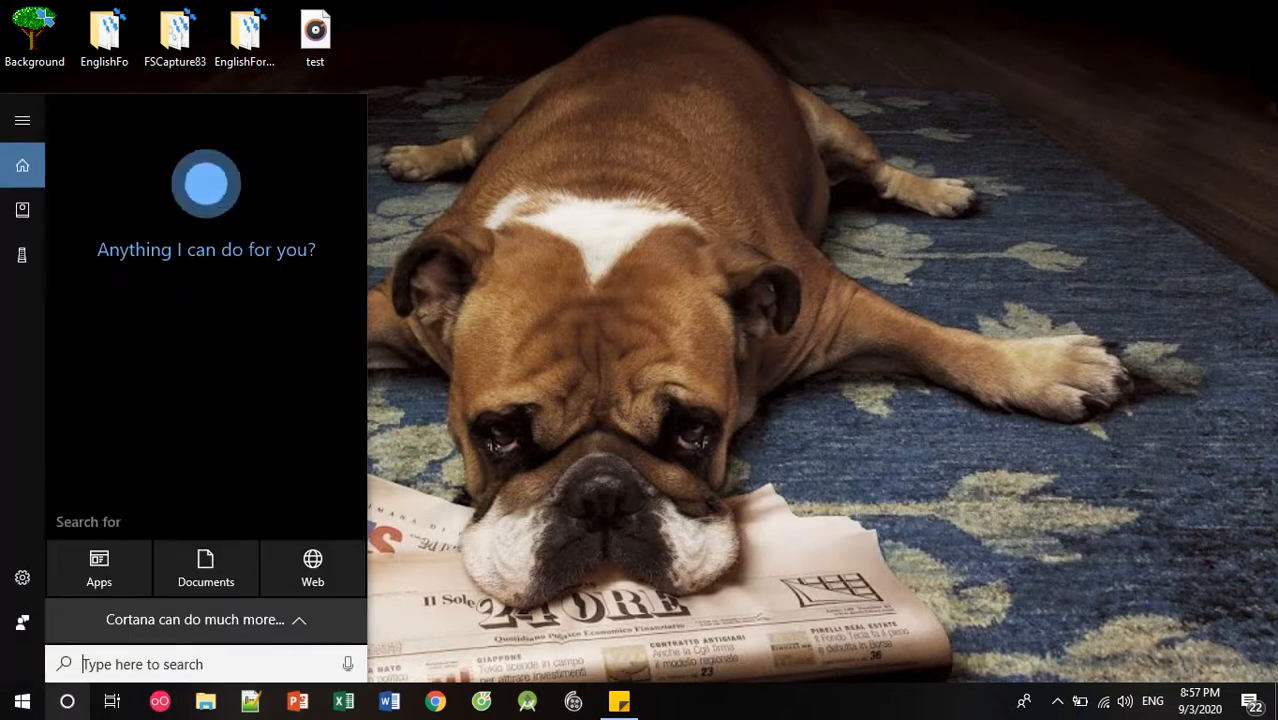
# - Search 'regedit' from Start and run the Registry Editor as administrator
pyautogui.write('regedit')
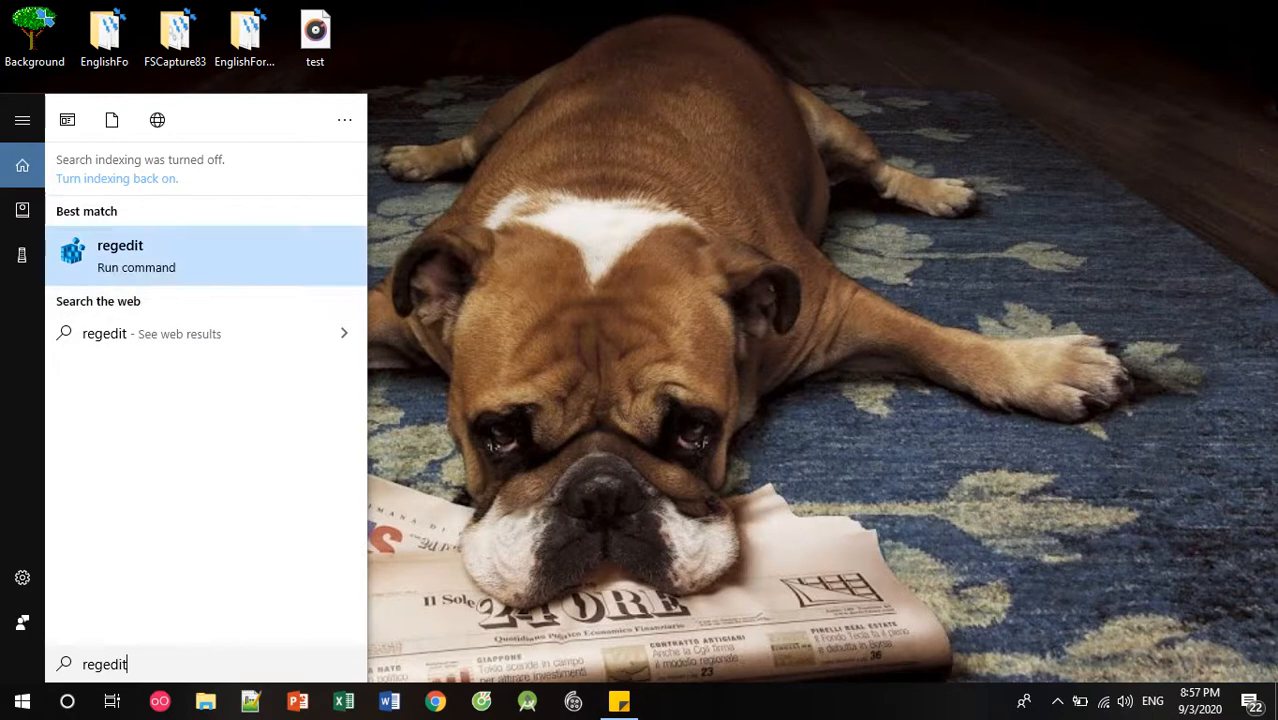
pyautogui.click(120, 252)
pyautogui.write('reg')
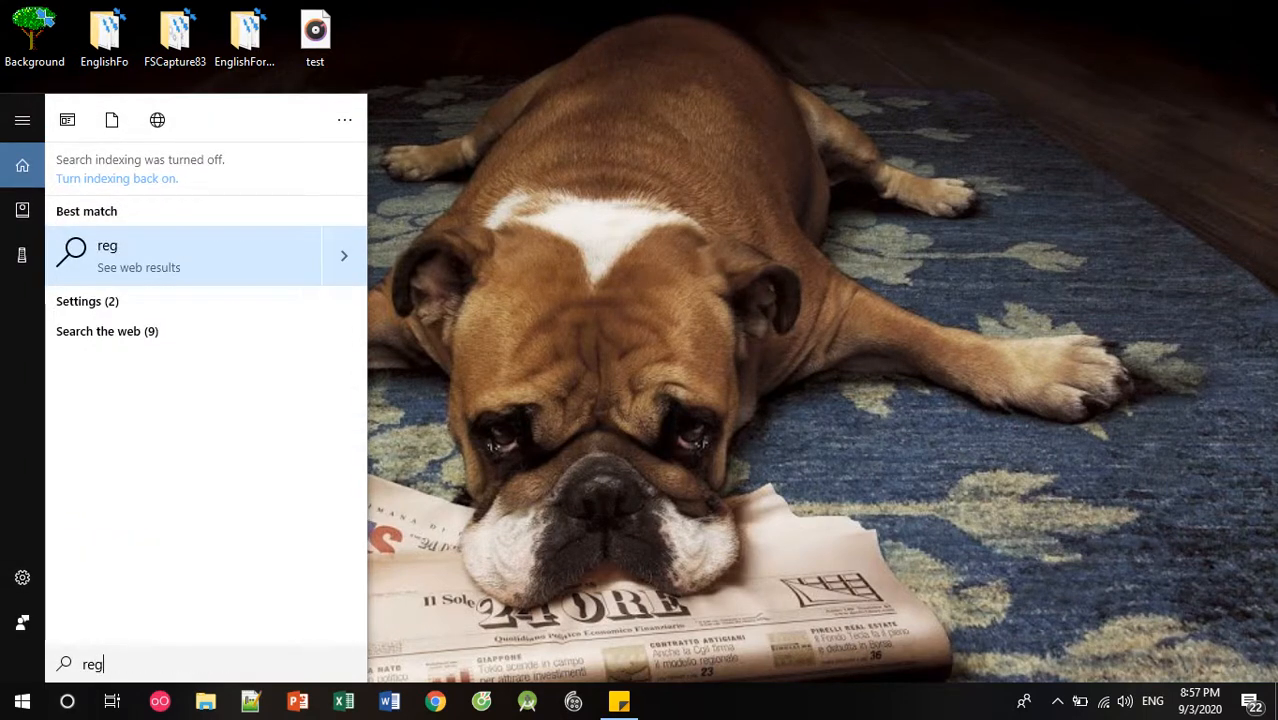
pyautogui.write('edit')
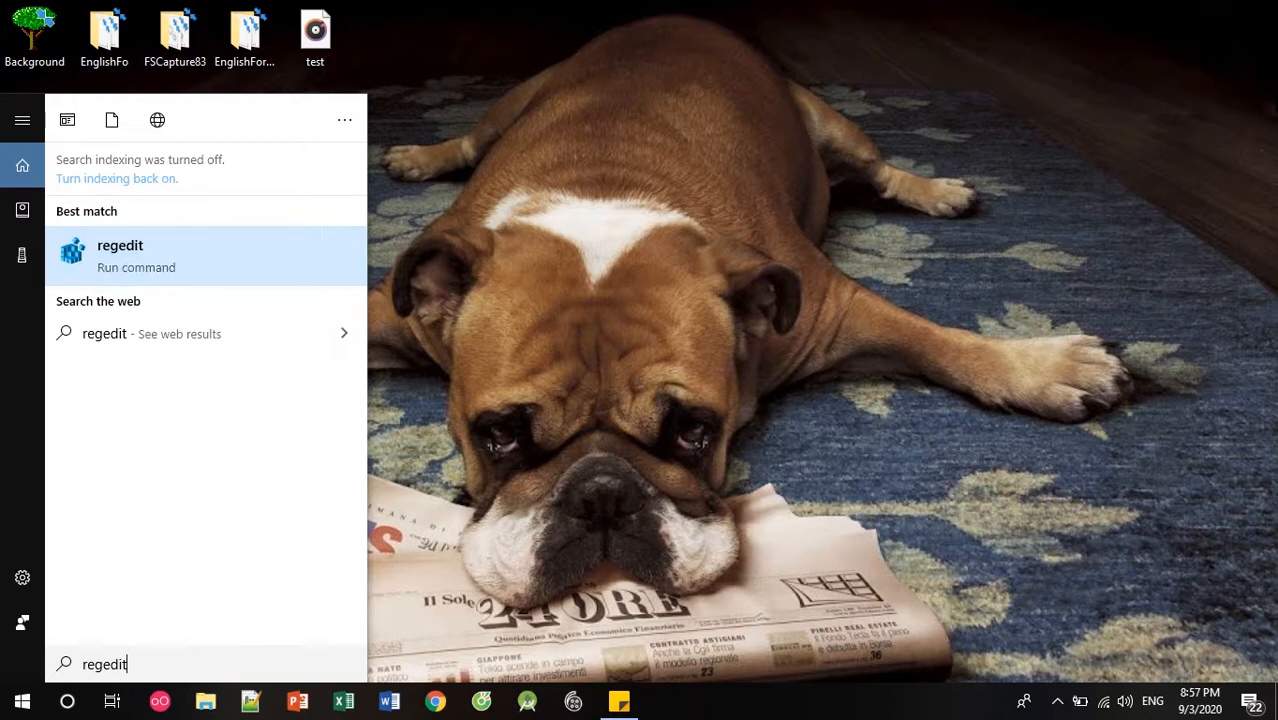
pyautogui.rightClick(120, 244)
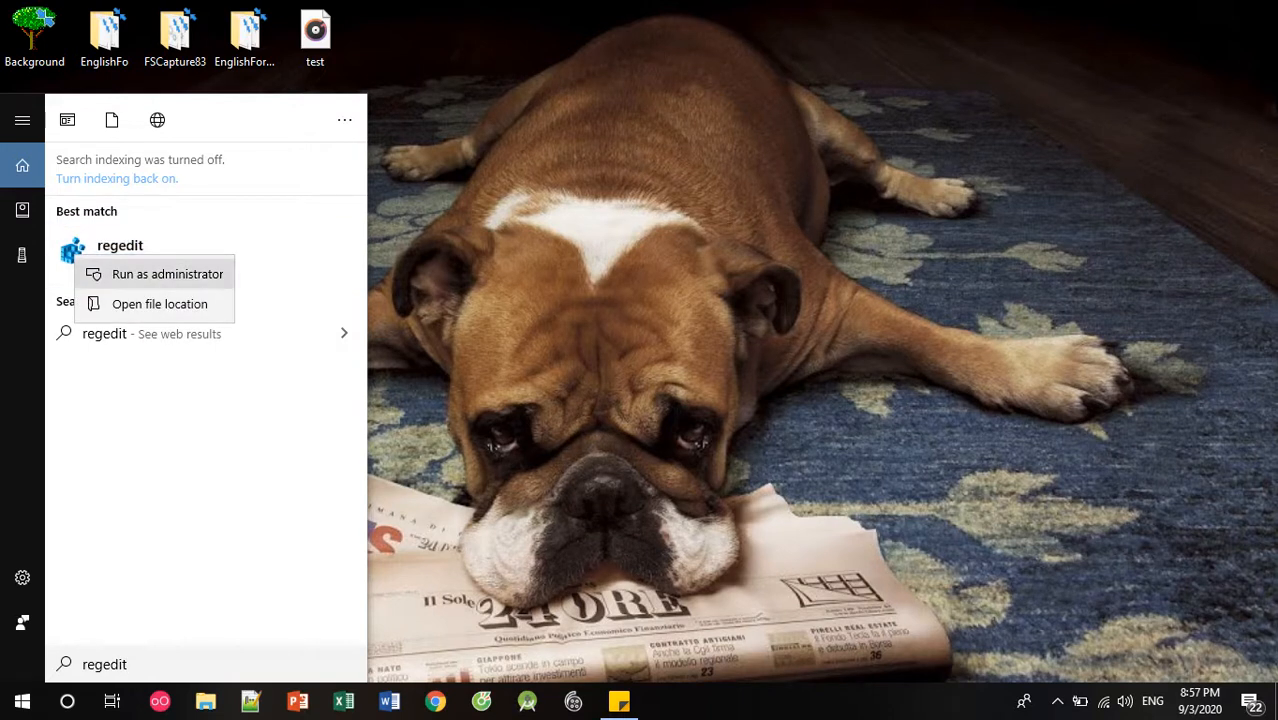
pyautogui.click(168, 272)
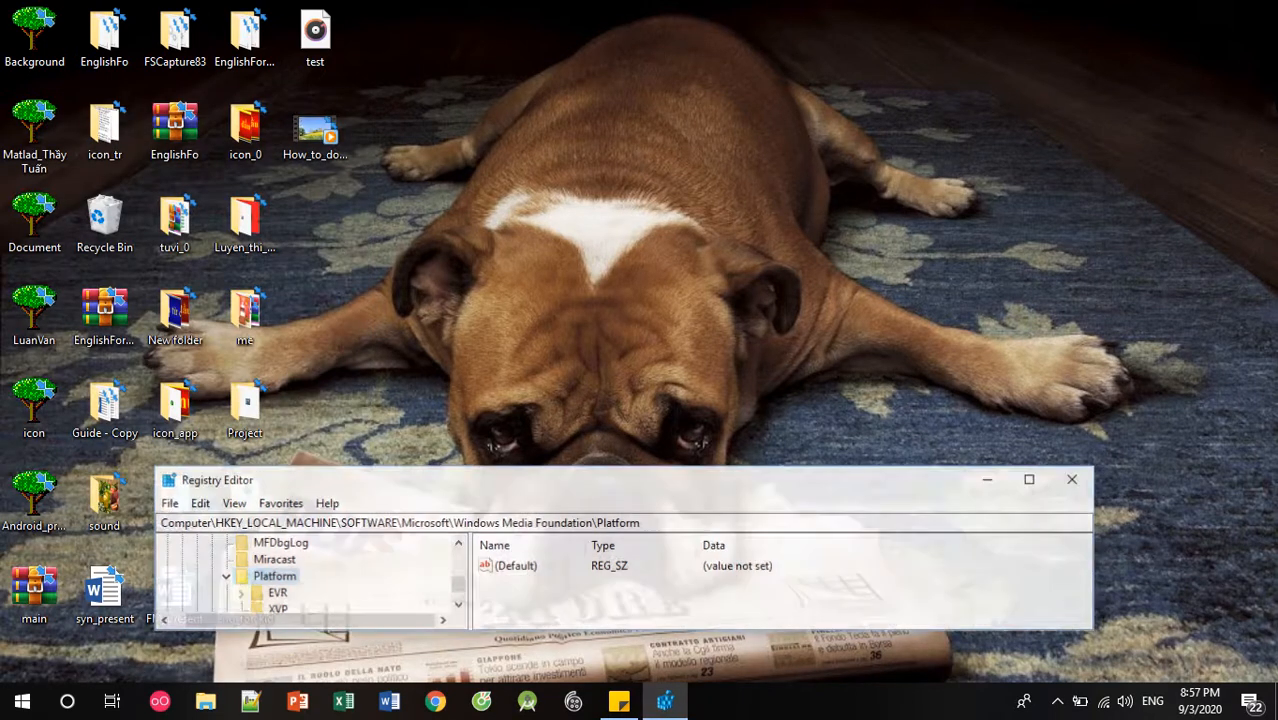
# - Maximize Registry Editor and expand HKEY_LOCAL_MACHINE > SOFTWARE, scrolling toward Microsoft
pyautogui.click(1028, 480)
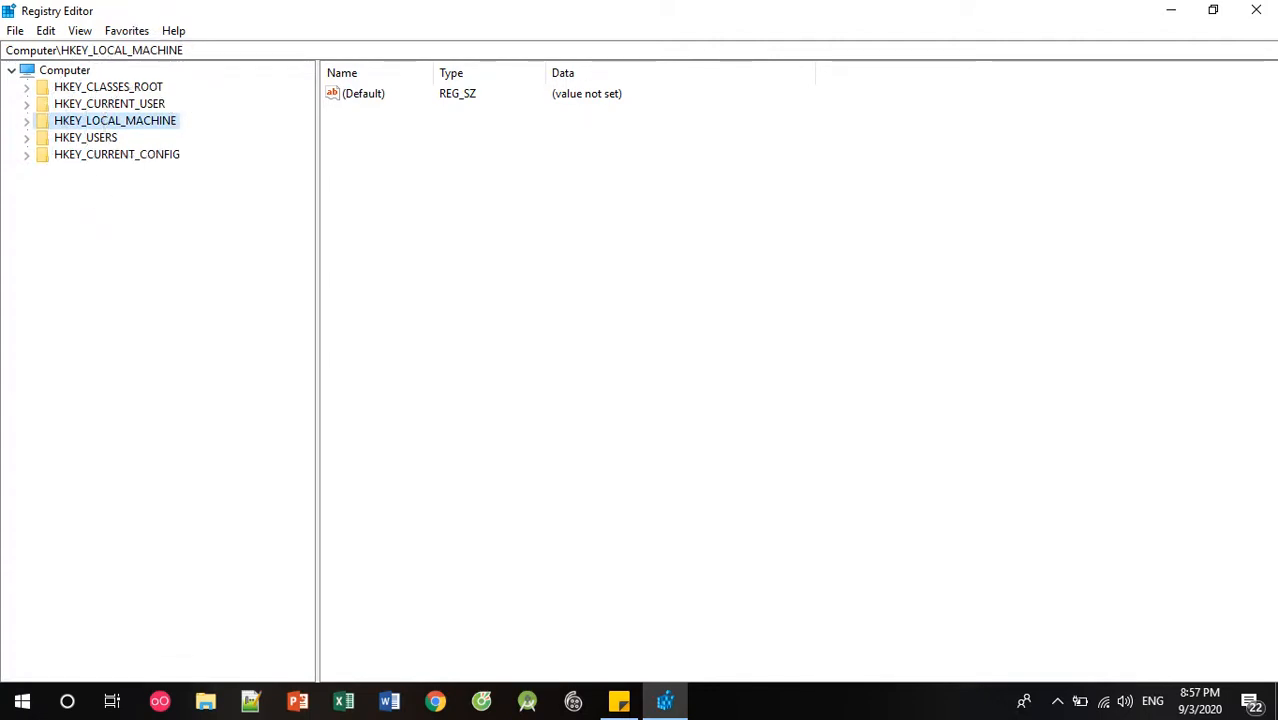
pyautogui.click(24, 120)
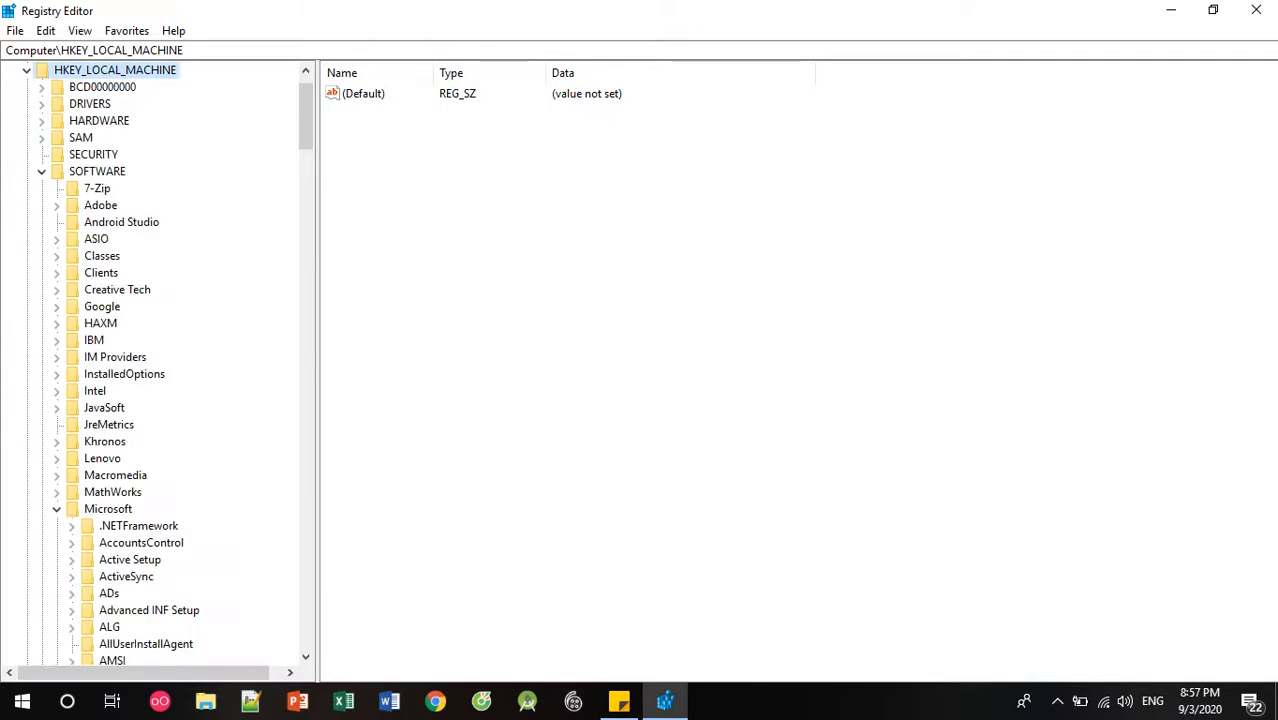
pyautogui.click(42, 172)
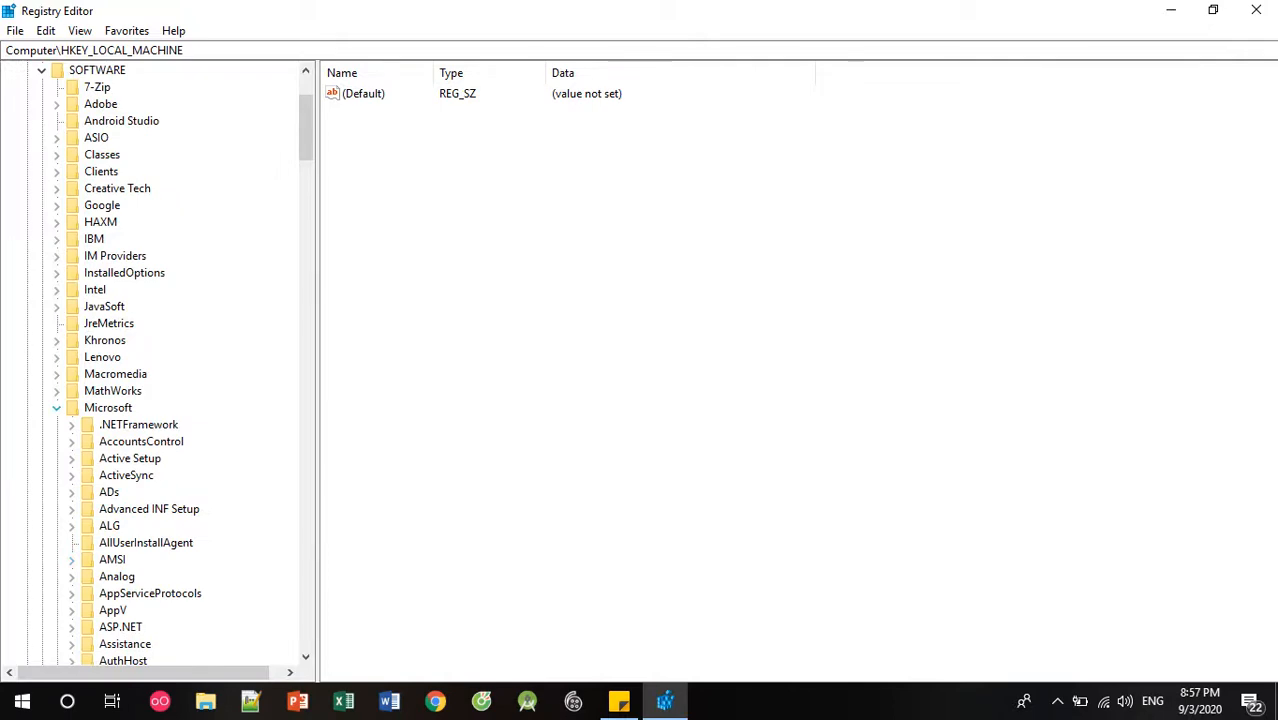
pyautogui.scroll(-3)
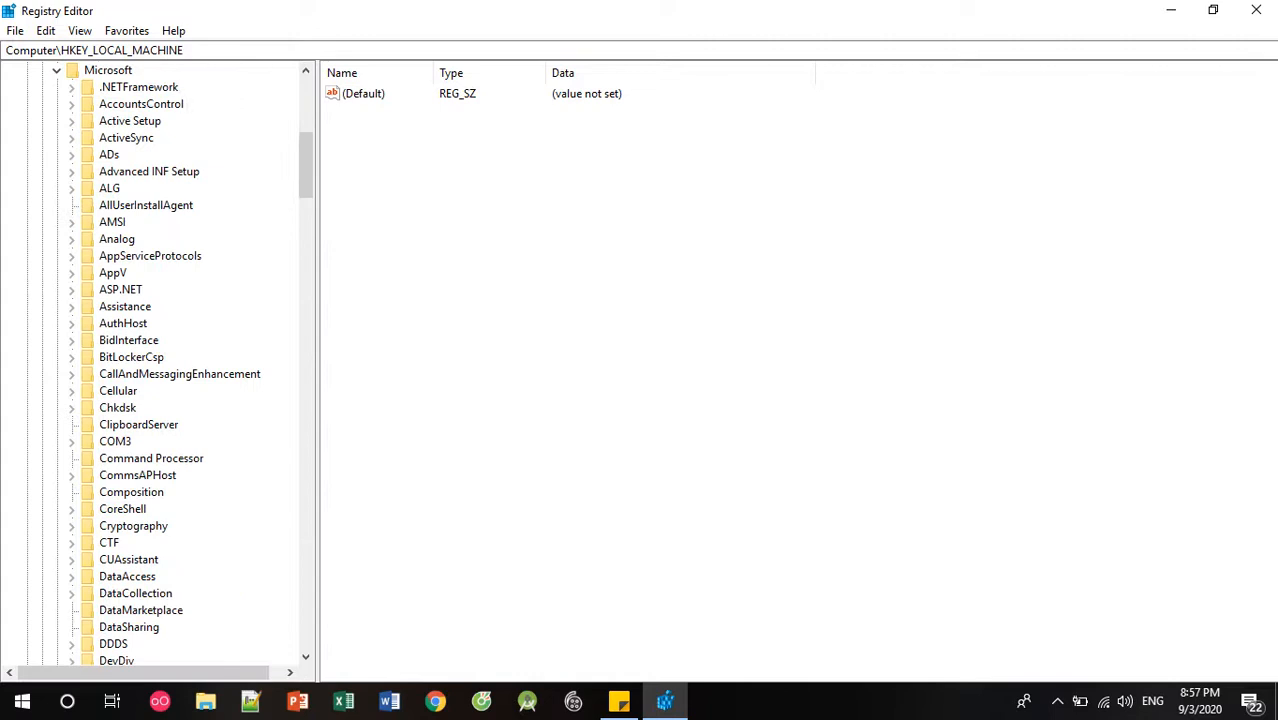
pyautogui.scroll(-3)
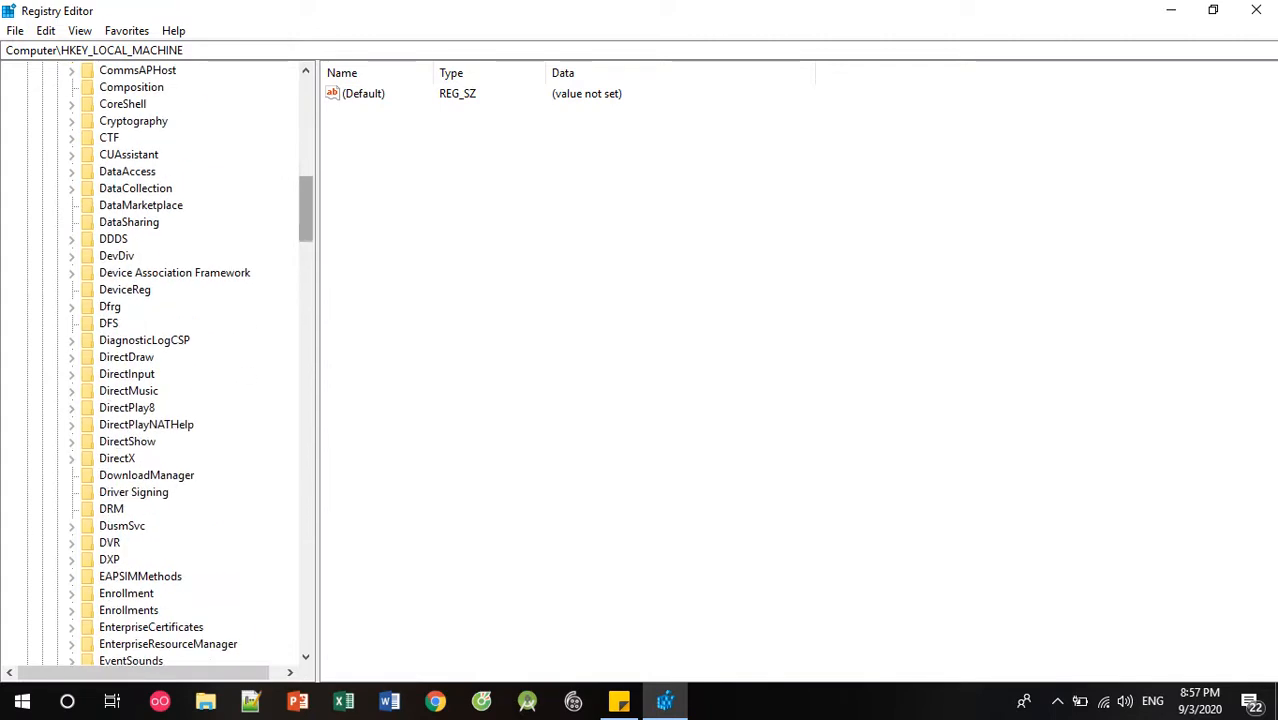
pyautogui.scroll(-3)
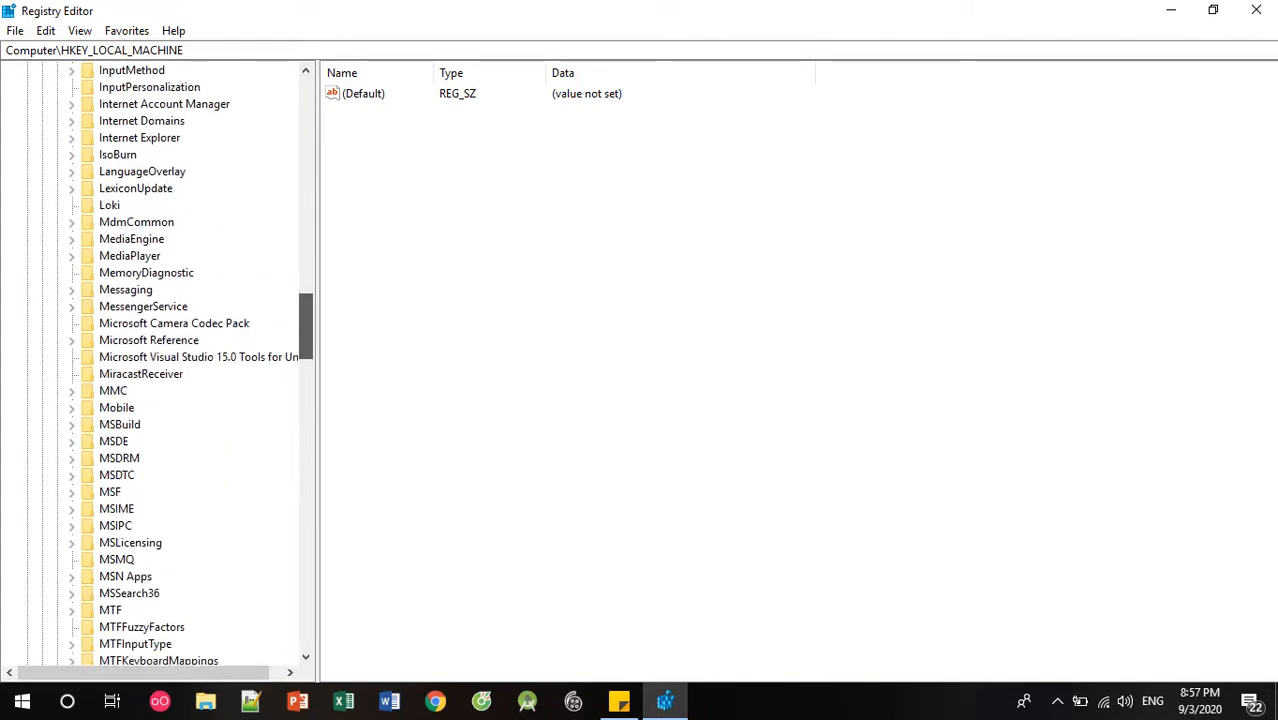
pyautogui.scroll(-3)
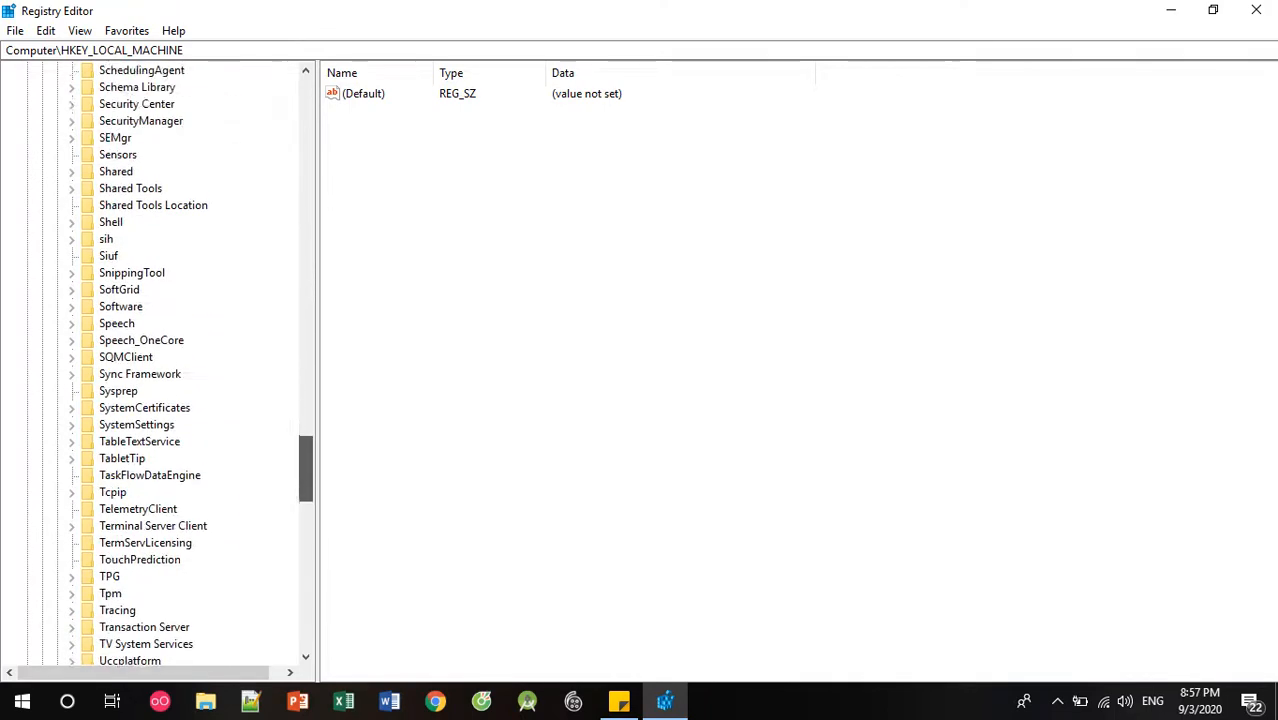
pyautogui.scroll(-3)
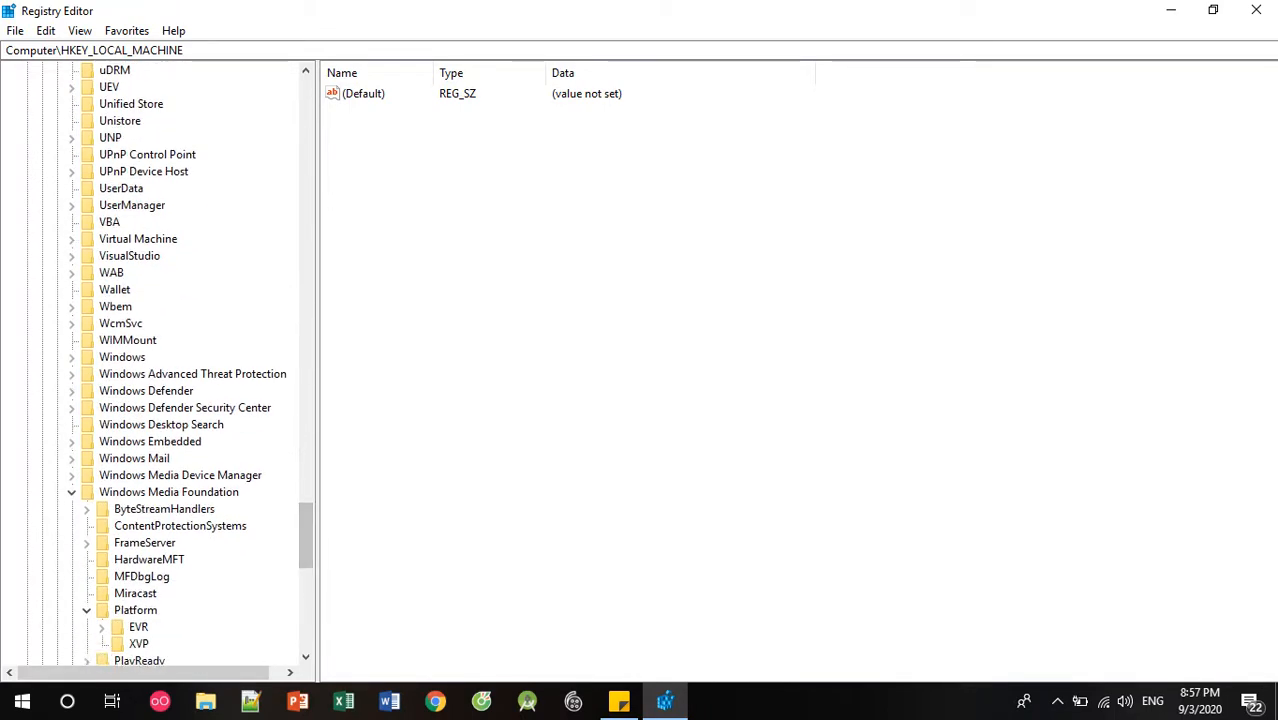
# - Expand Microsoft > Windows Media Foundation and select the Platform key
pyautogui.click(72, 492)
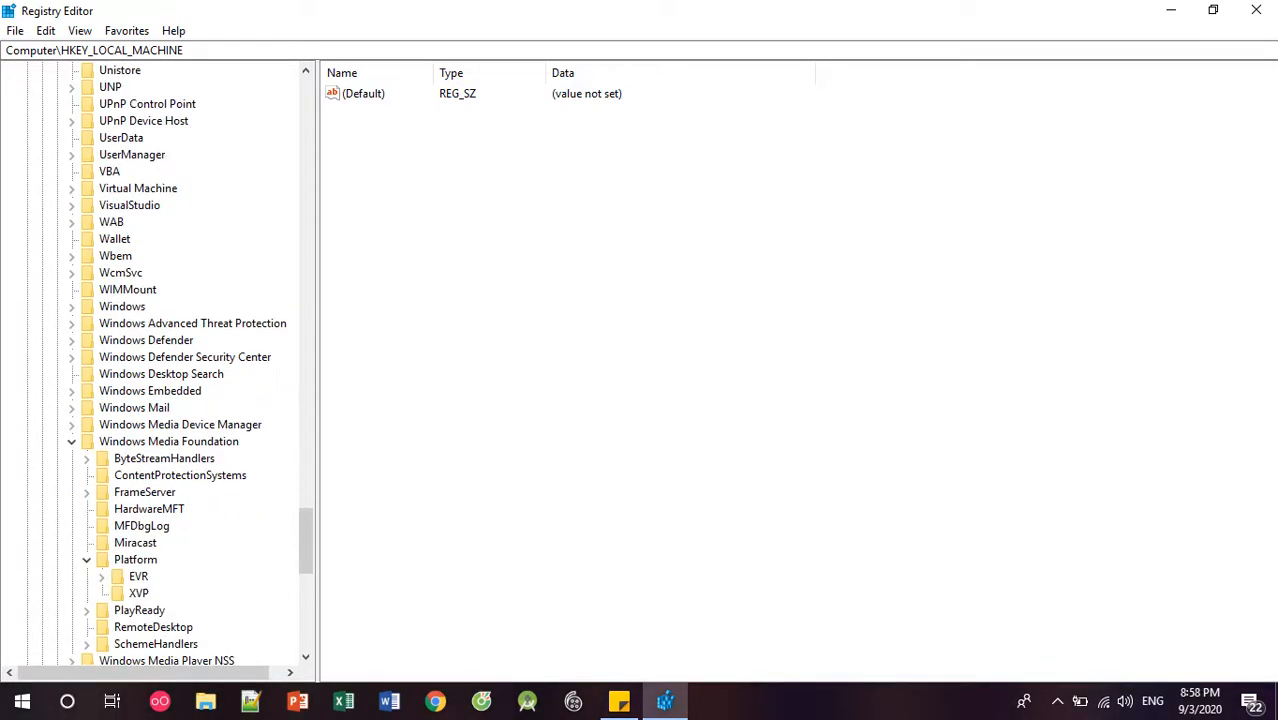
pyautogui.scroll(-3)
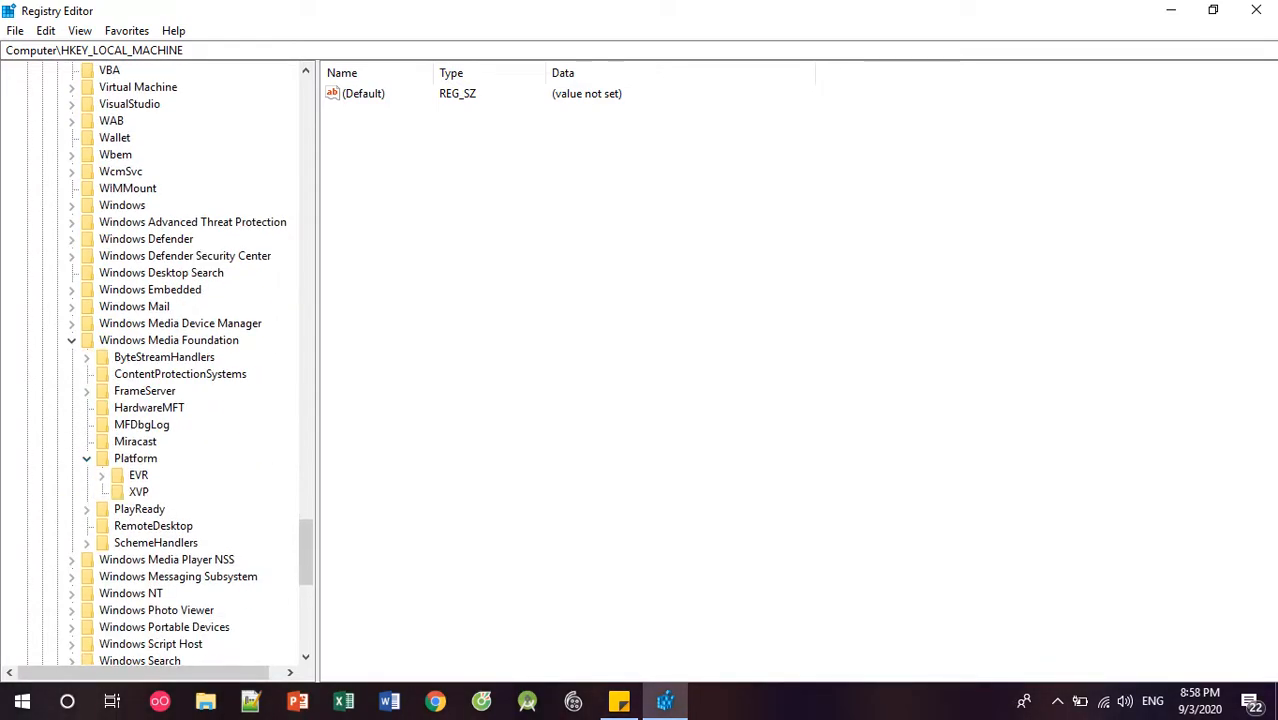
pyautogui.click(136, 458)
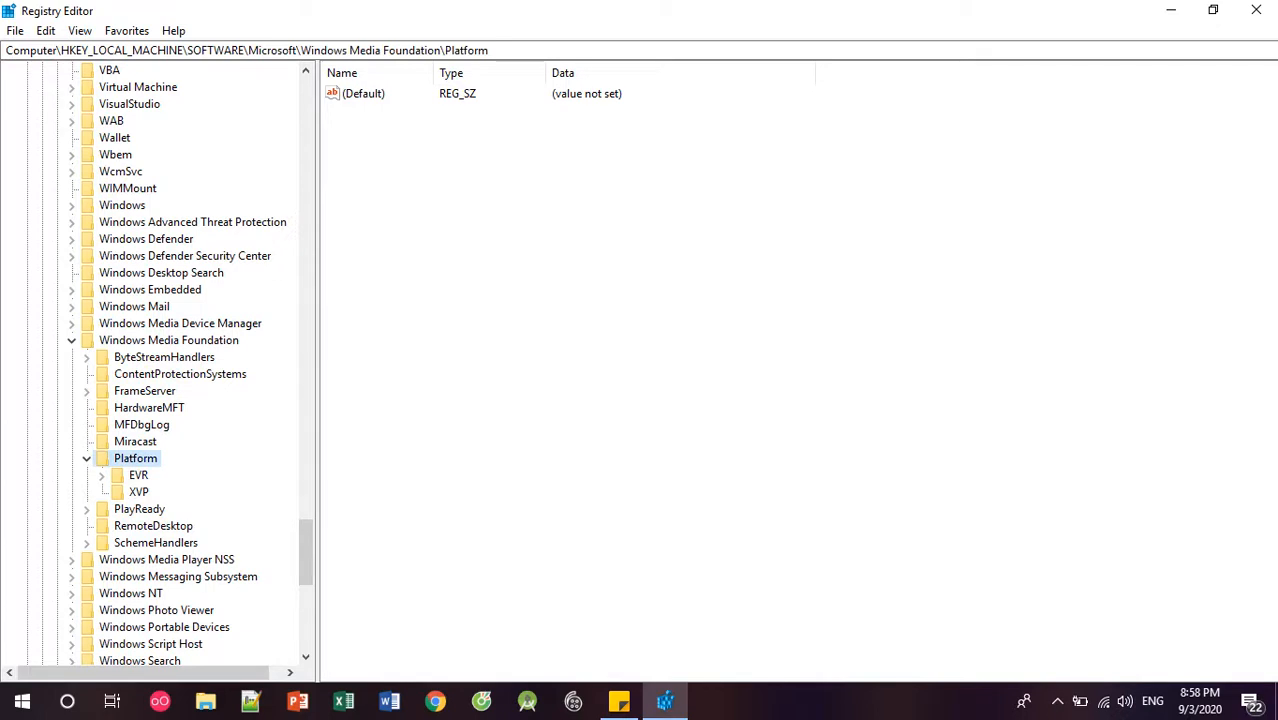
pyautogui.click(364, 94)
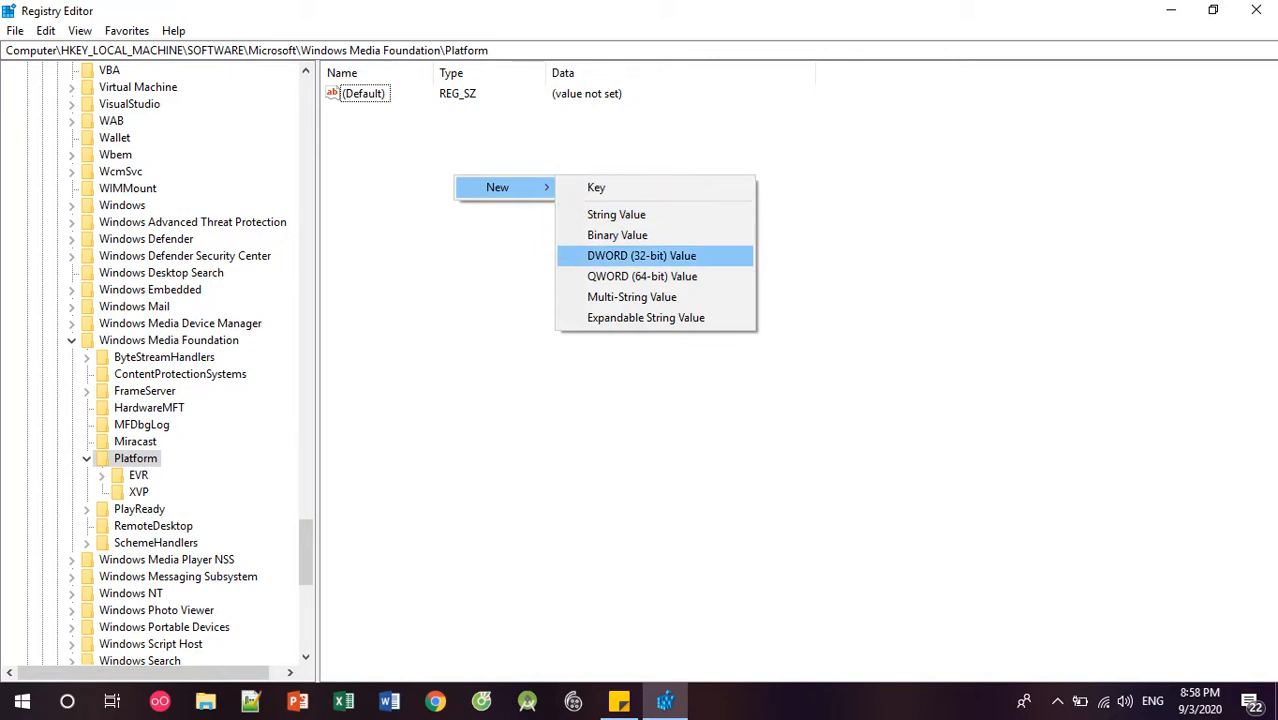
# - Create a new DWORD (32-bit) value under Platform and name it EnableFrameServerMode
pyautogui.click(640, 256)
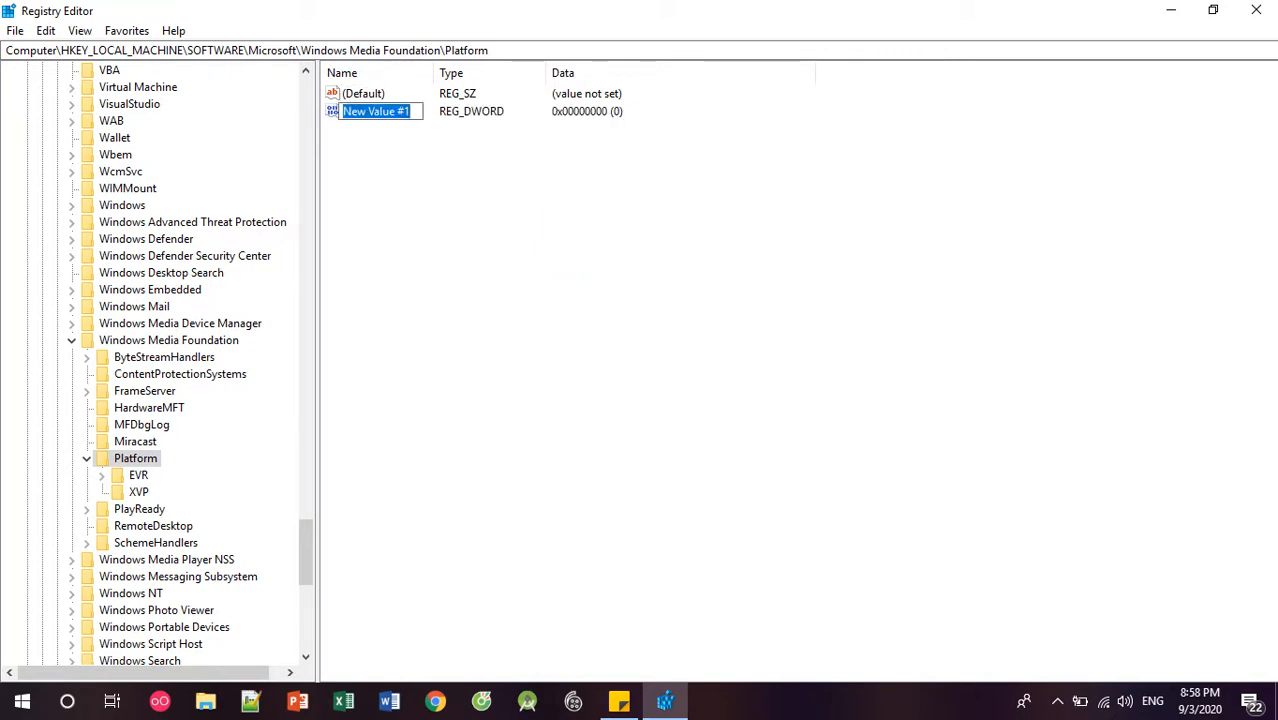
pyautogui.click(618, 700)
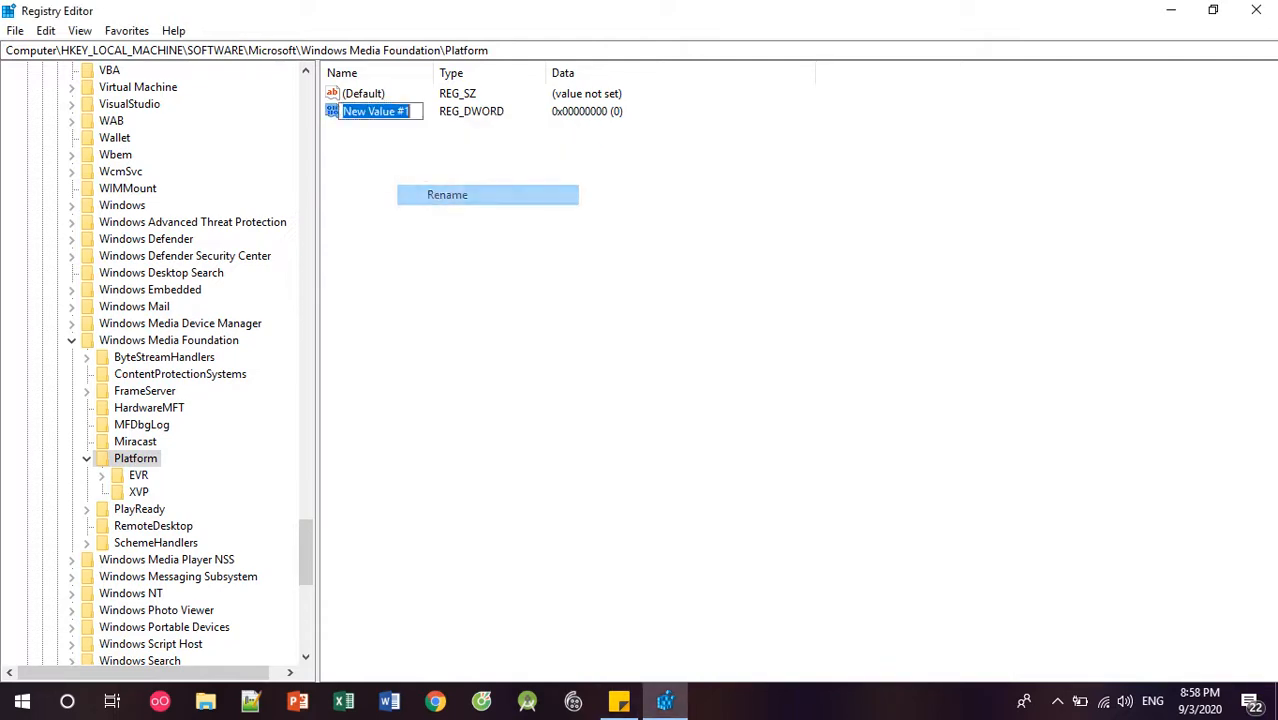
pyautogui.write('EnableFrameServer')
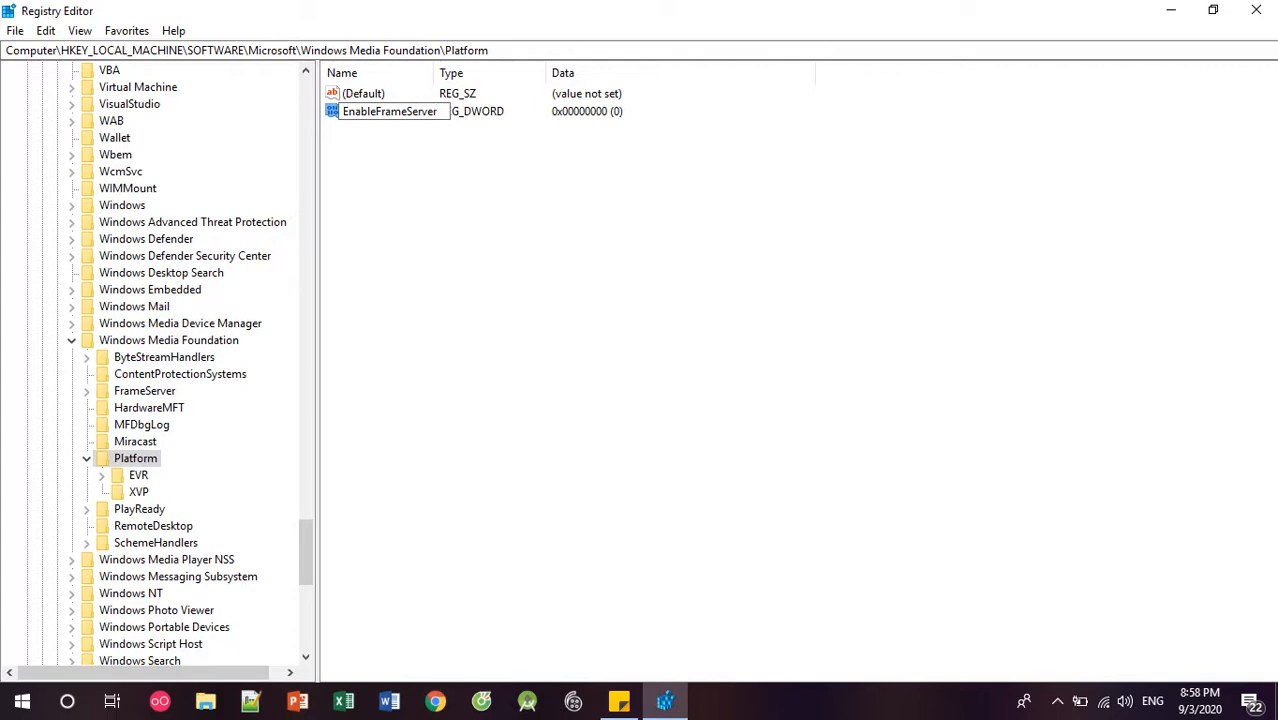
pyautogui.write('Mode')
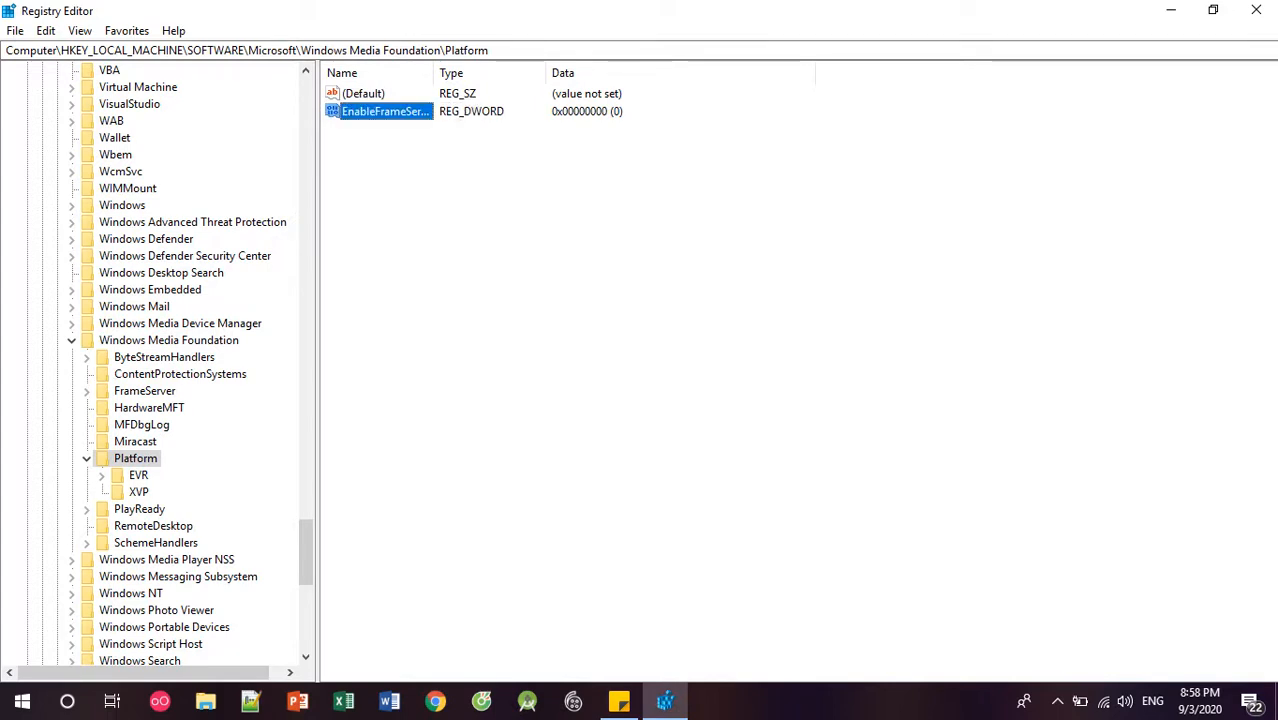
pyautogui.doubleClick(384, 112)
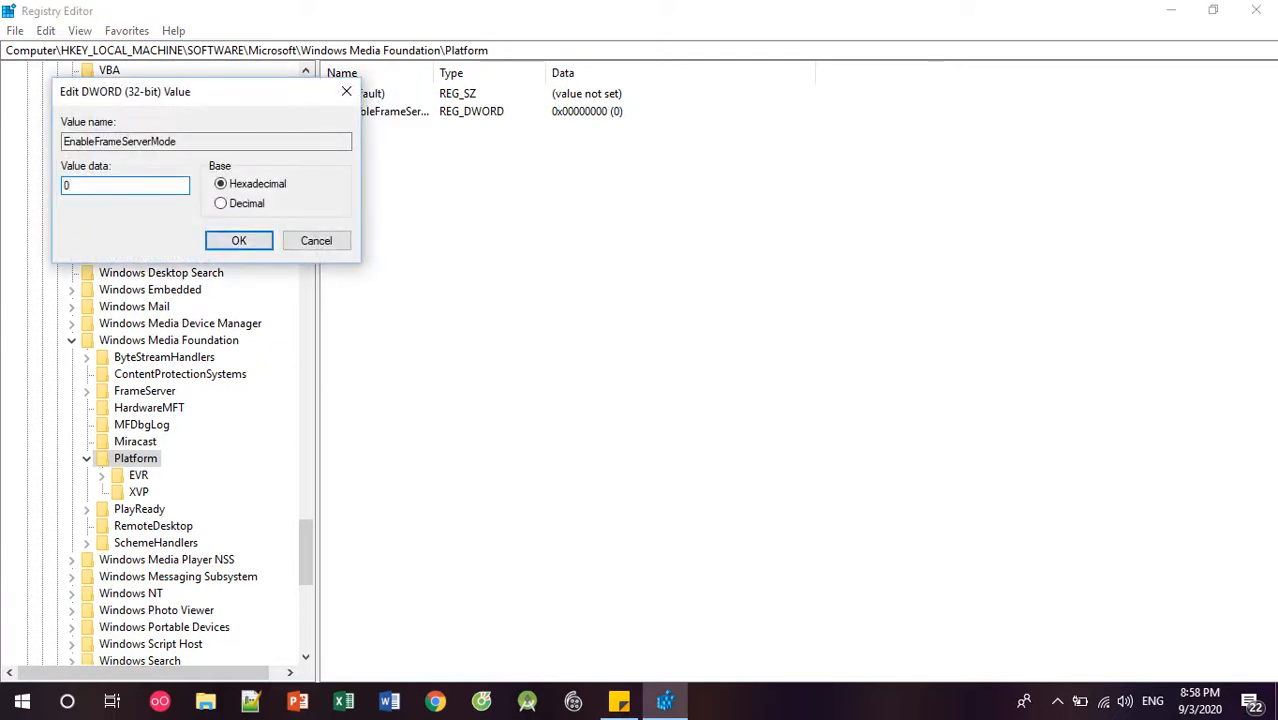
# - Keep EnableFrameServerMode's value data at 0 and close Registry Editor
pyautogui.click(238, 240)
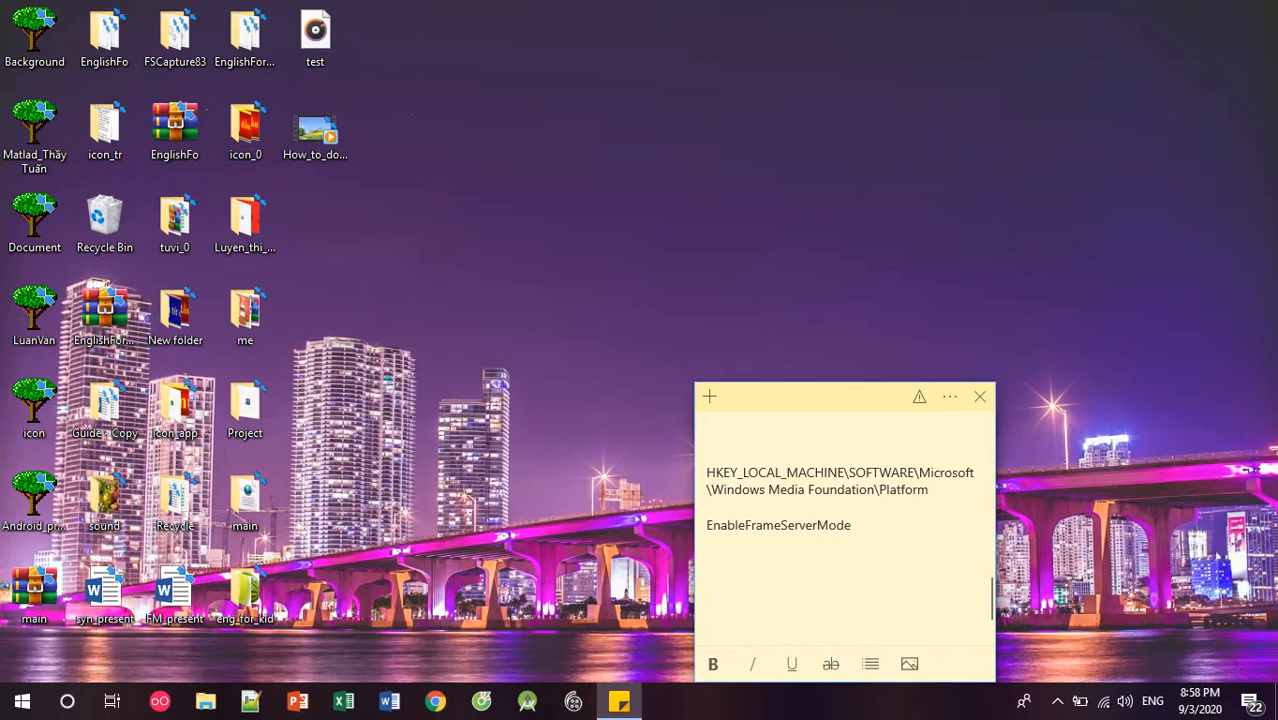
pyautogui.click(928, 488)
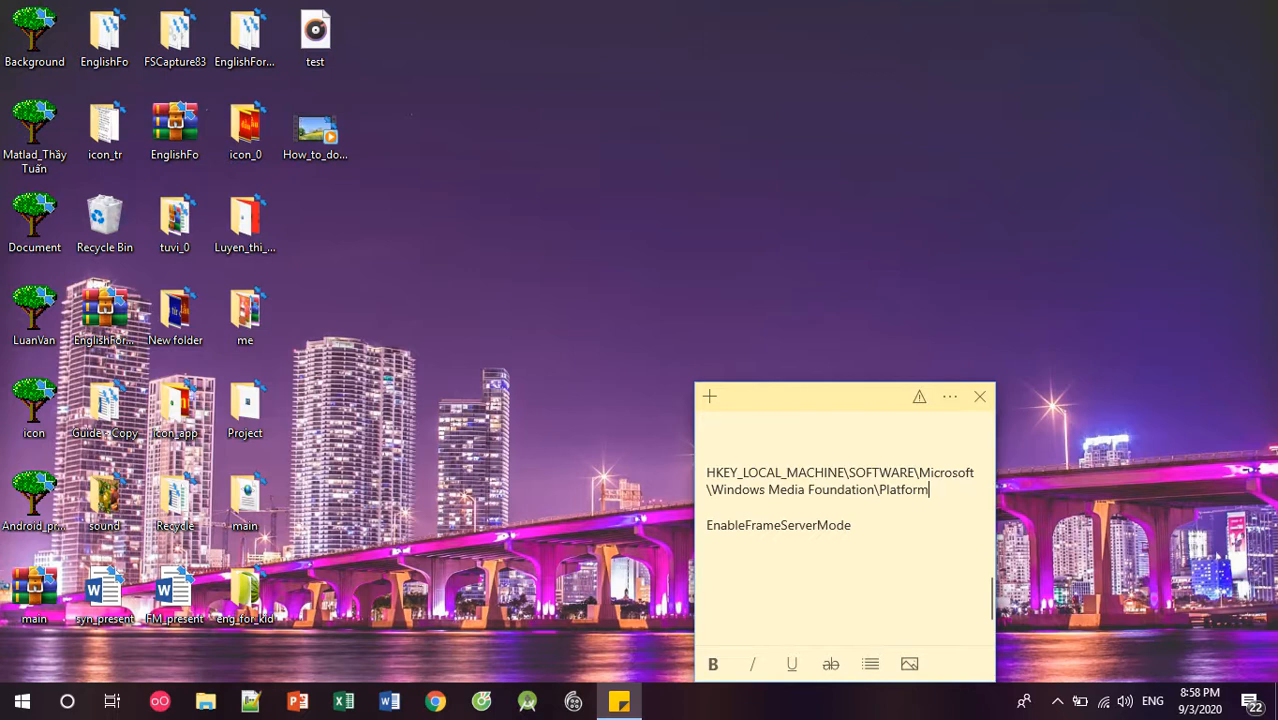